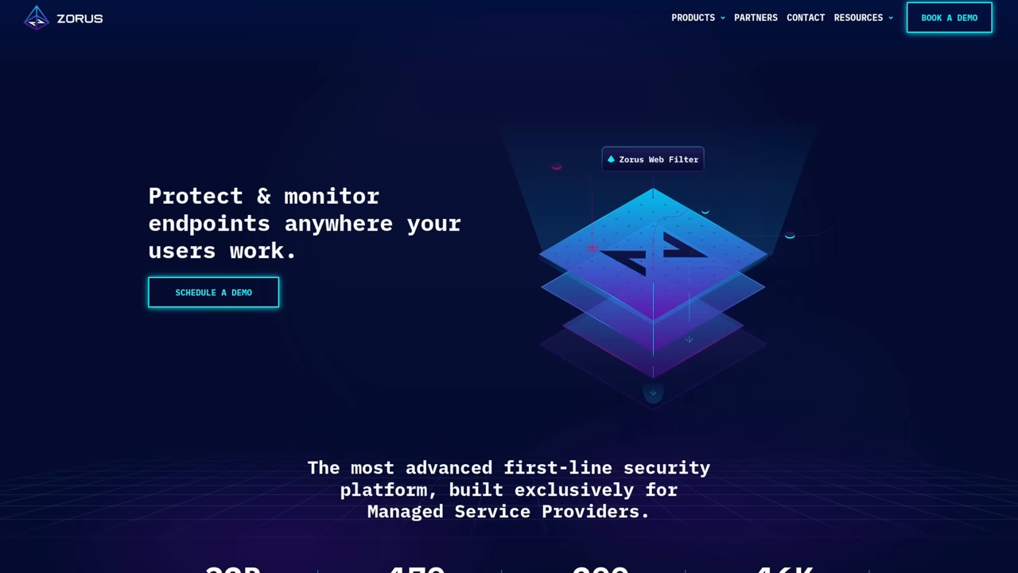
- Scroll the Zorus homepage from the hero past stats, filtering overview and feature cards to the reports section
{"action": "scroll", "scroll_direction": "down", "scroll_amount": 3}
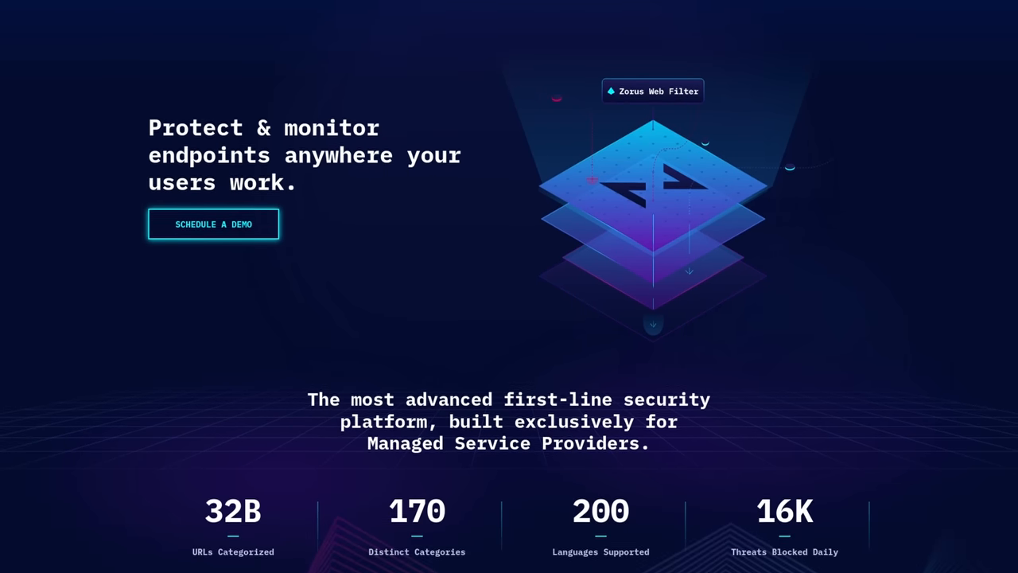
{"action": "scroll", "scroll_direction": "down", "scroll_amount": 3}
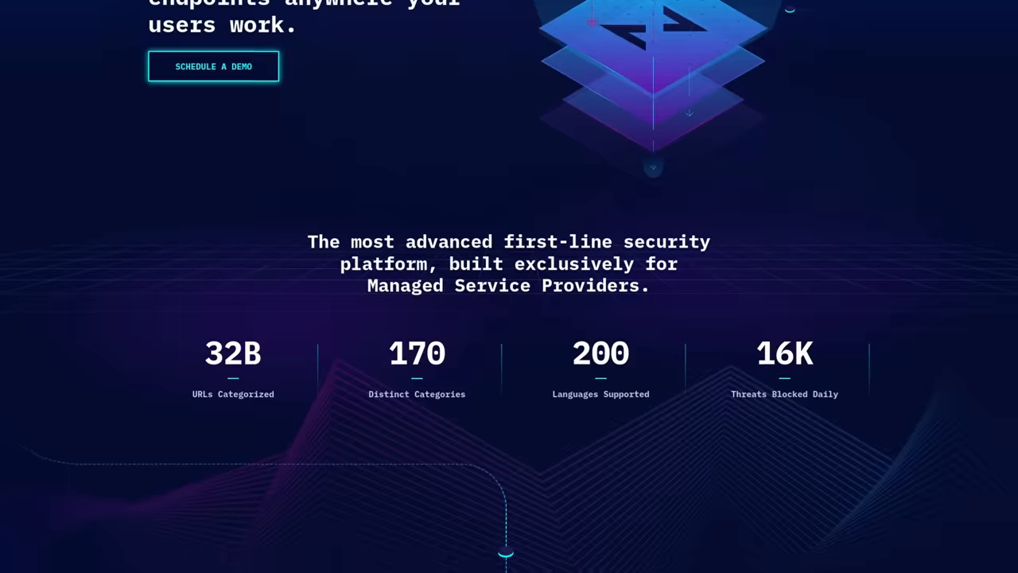
{"action": "scroll", "scroll_direction": "down", "scroll_amount": 3}
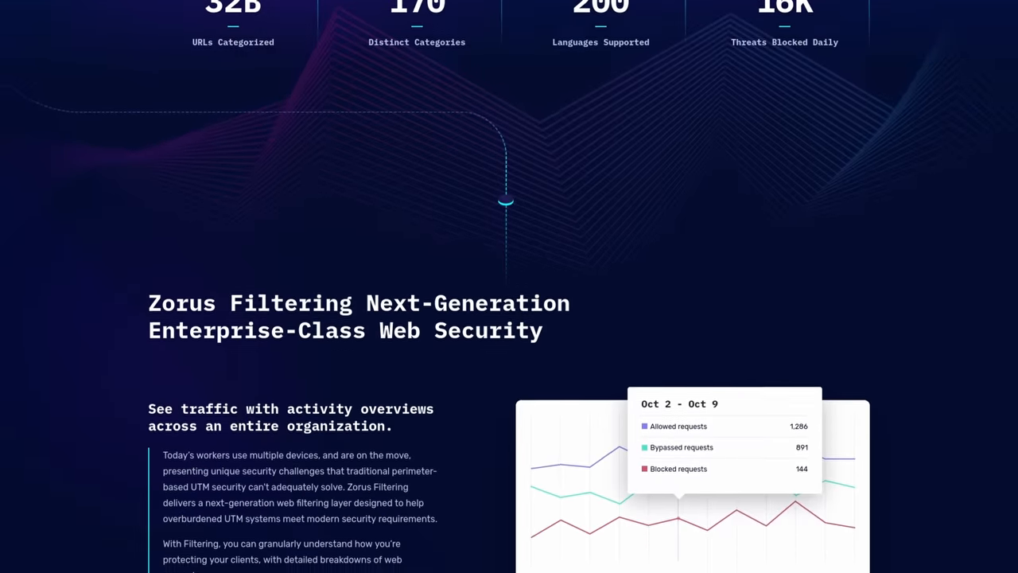
{"action": "scroll", "scroll_direction": "down", "scroll_amount": 3}
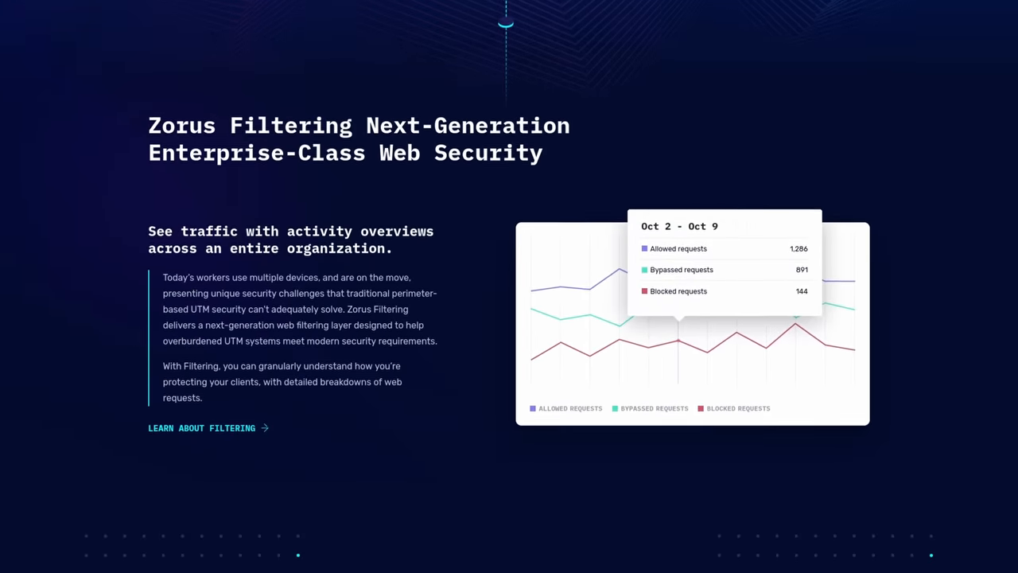
{"action": "scroll", "scroll_direction": "down", "scroll_amount": 3}
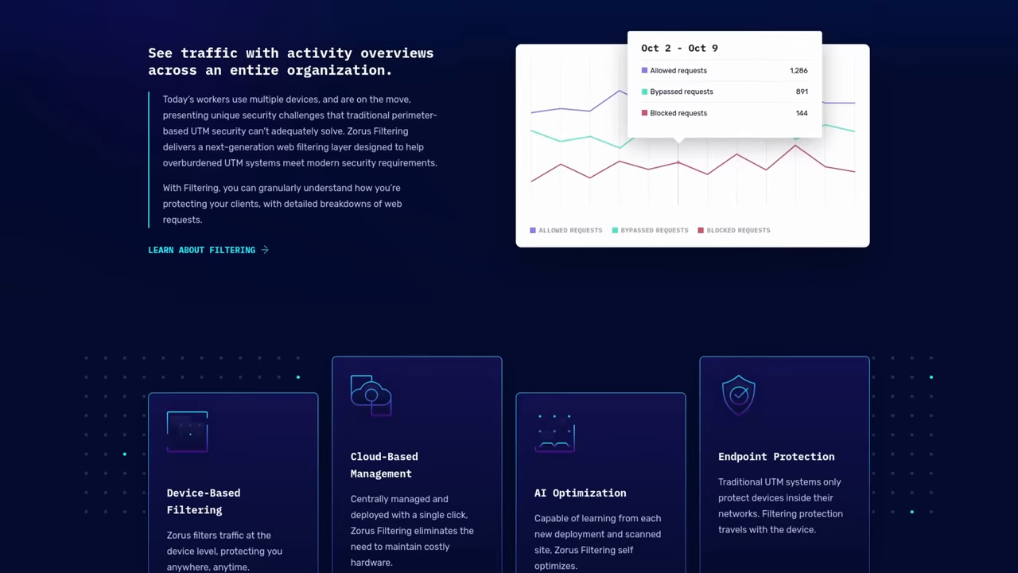
{"action": "scroll", "scroll_direction": "down", "scroll_amount": 3}
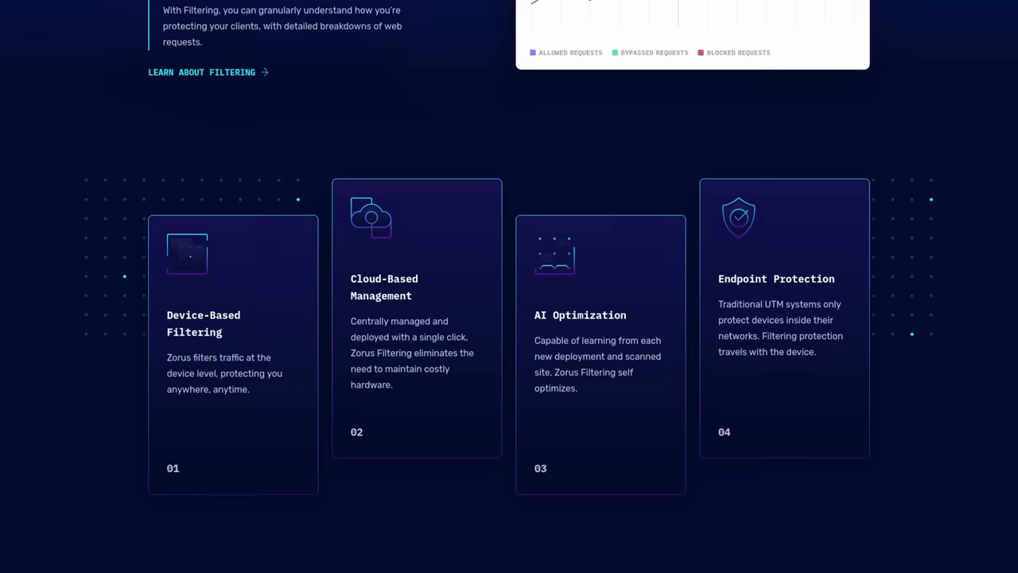
{"action": "scroll", "scroll_direction": "down", "scroll_amount": 3}
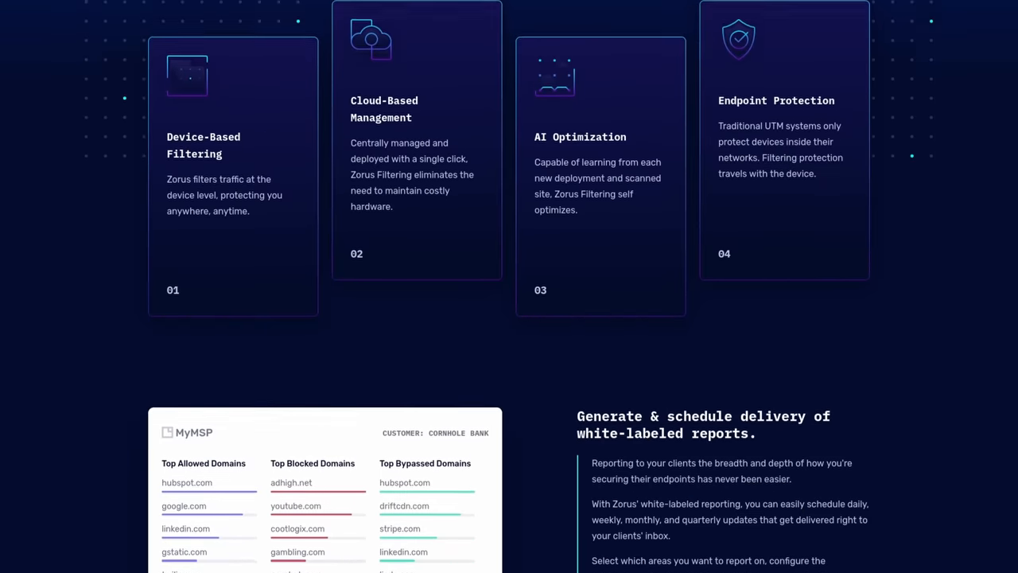
{"action": "scroll", "scroll_direction": "down", "scroll_amount": 3}
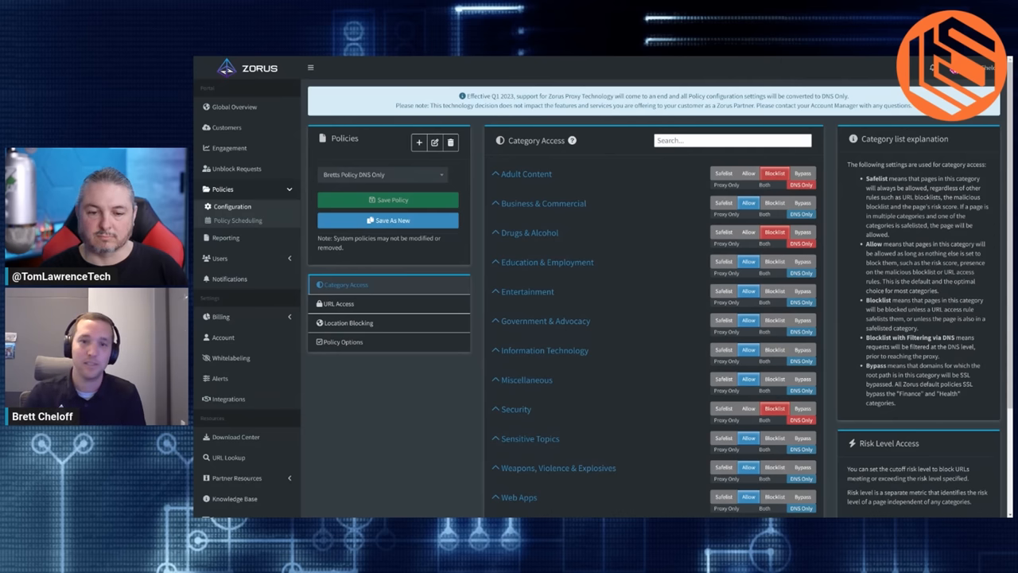
- Expand Drugs & Alcohol, then expand Security to show subcategories like Botnets and Malware
{"action": "left_click", "coordinate": [528, 232]}
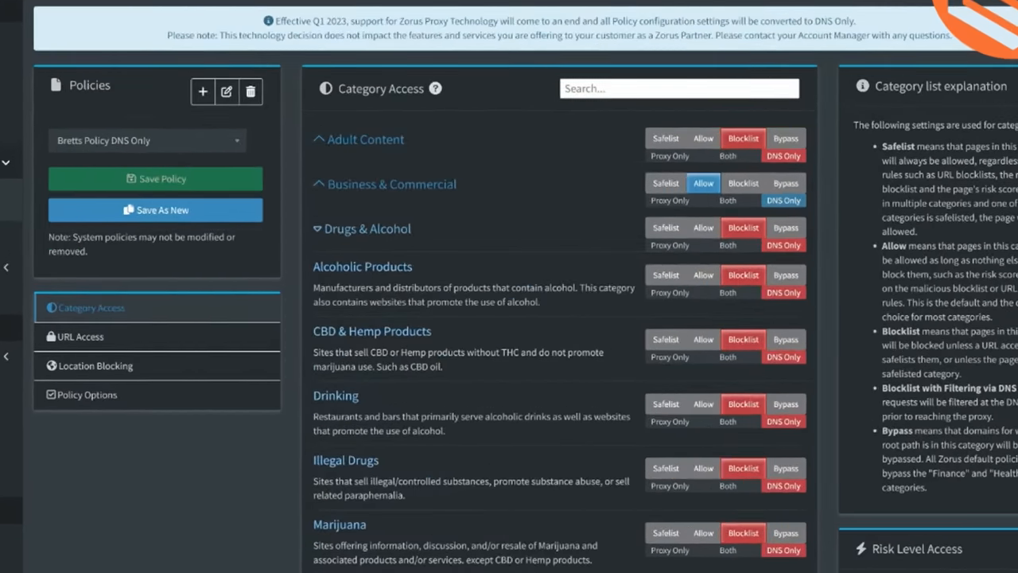
{"action": "scroll", "scroll_direction": "down", "scroll_amount": 3}
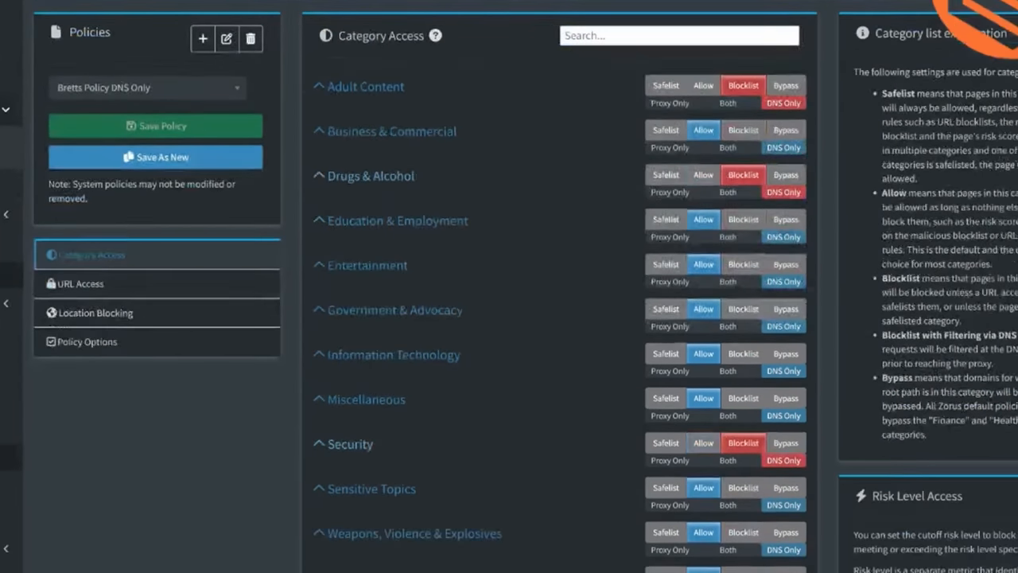
{"action": "scroll", "scroll_direction": "down", "scroll_amount": 3}
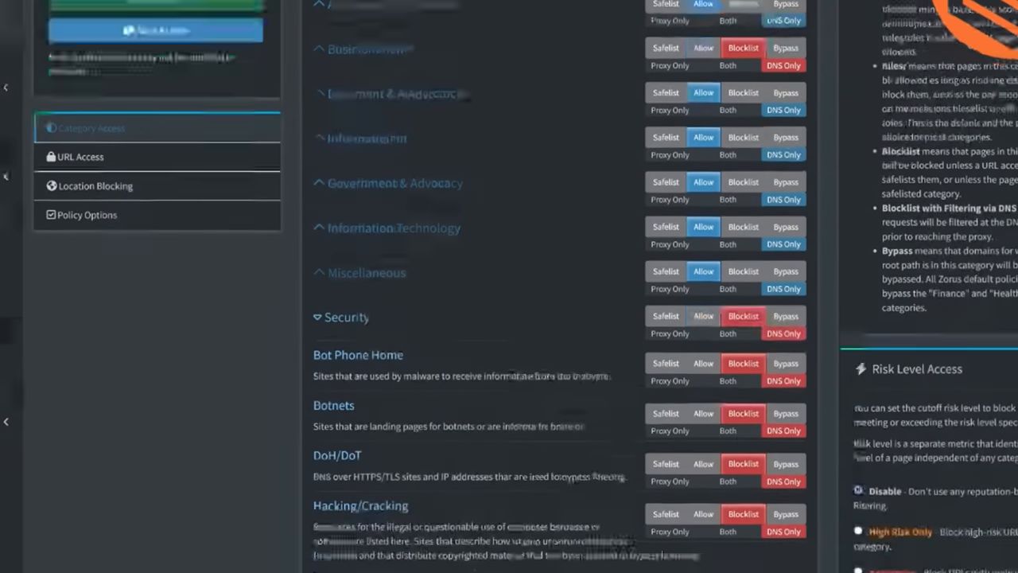
- Scroll through the Security subcategories, all set to Blocklist, then collapse Security
{"action": "scroll", "scroll_direction": "down", "scroll_amount": 3}
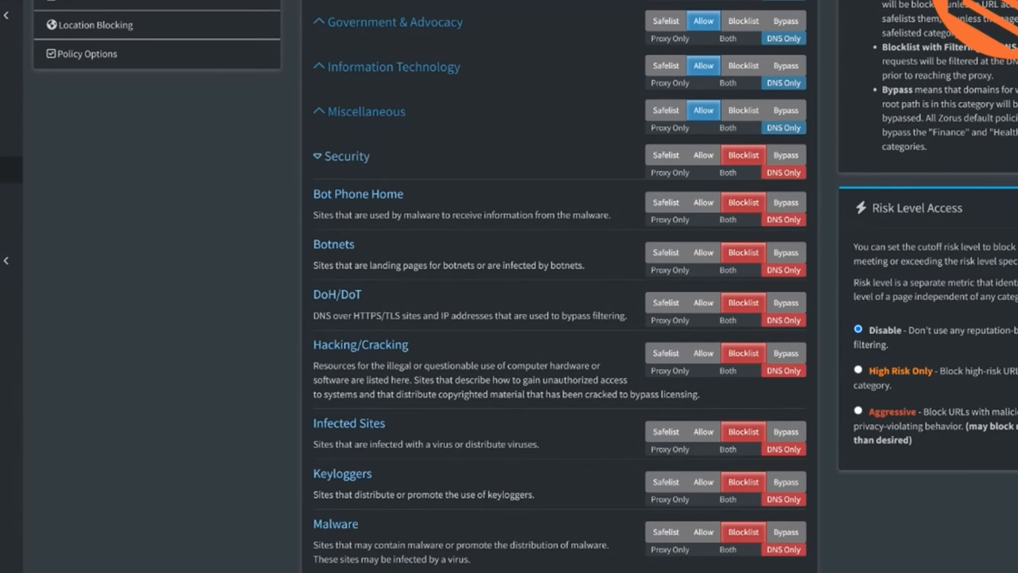
{"action": "scroll", "scroll_direction": "down", "scroll_amount": 3}
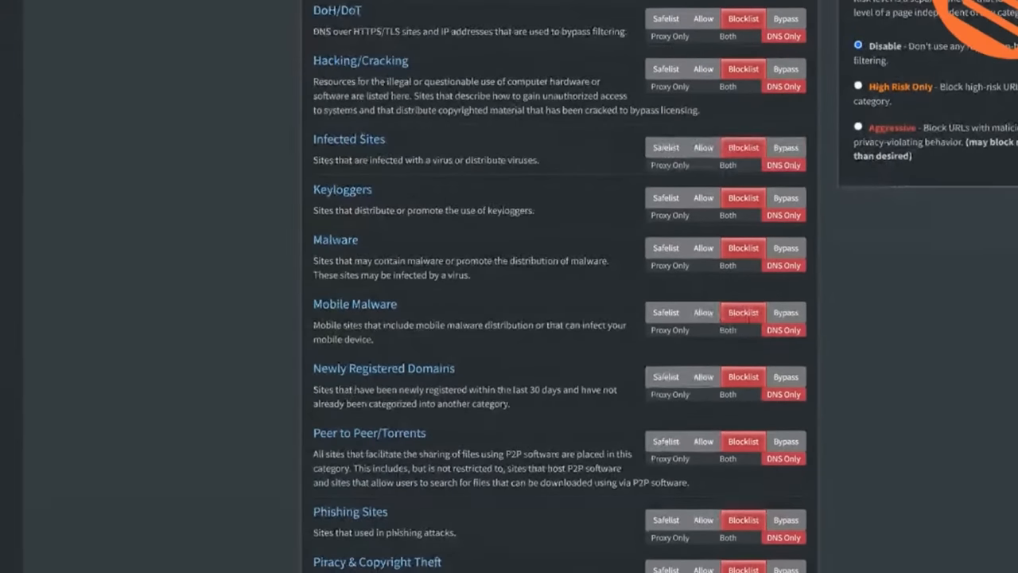
{"action": "scroll", "scroll_direction": "down", "scroll_amount": 3}
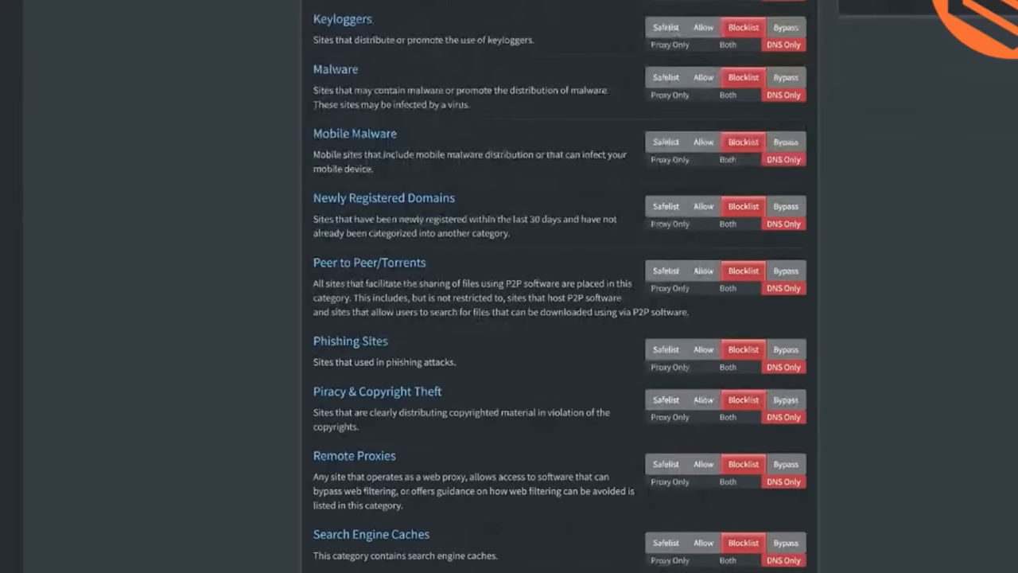
{"action": "scroll", "scroll_direction": "down", "scroll_amount": 3}
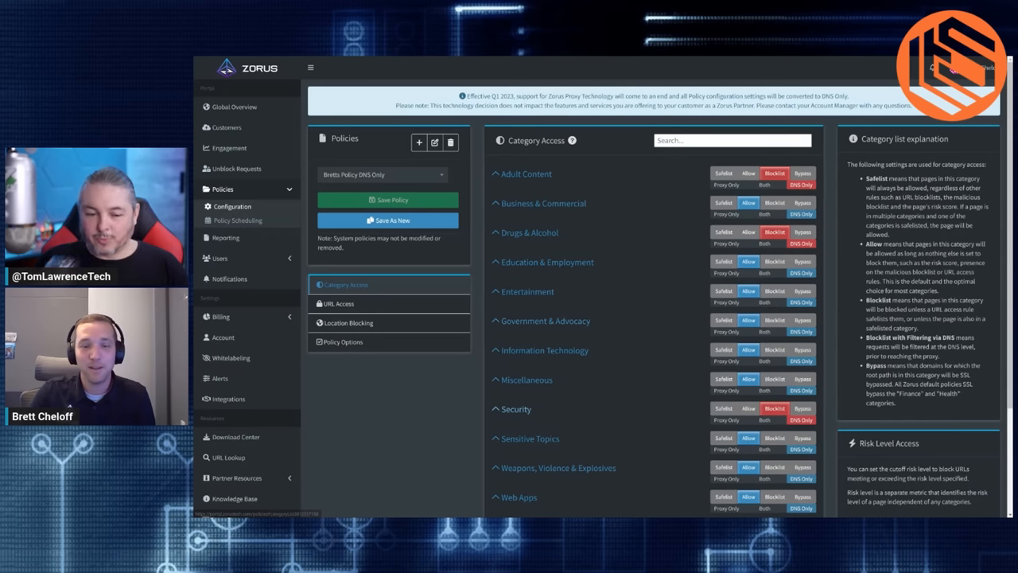
- Show the policy's empty Safelisted and Blocklisted URL tables, then move to Location Blocking
{"action": "left_click", "coordinate": [339, 302]}
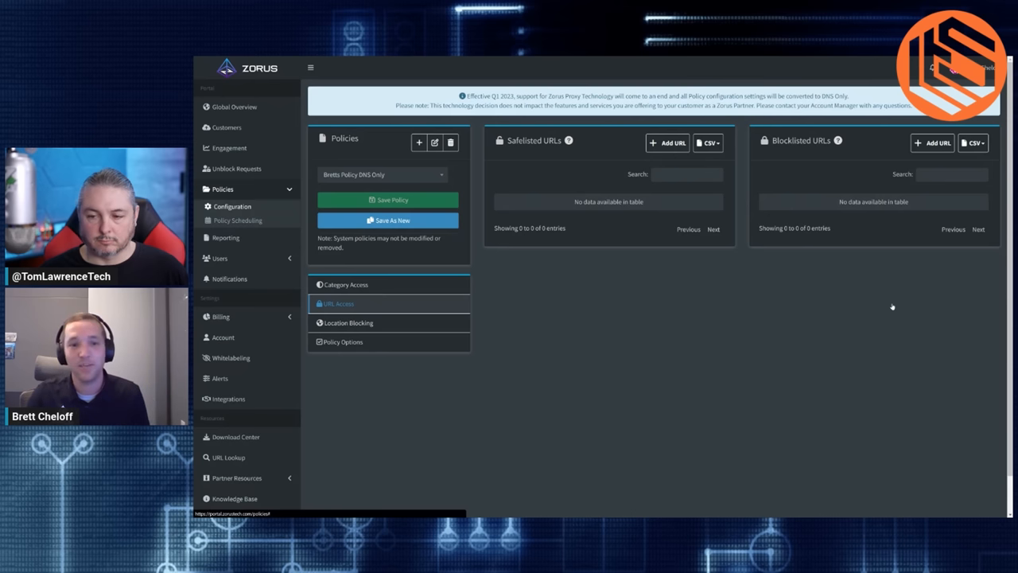
{"action": "left_click", "coordinate": [349, 321]}
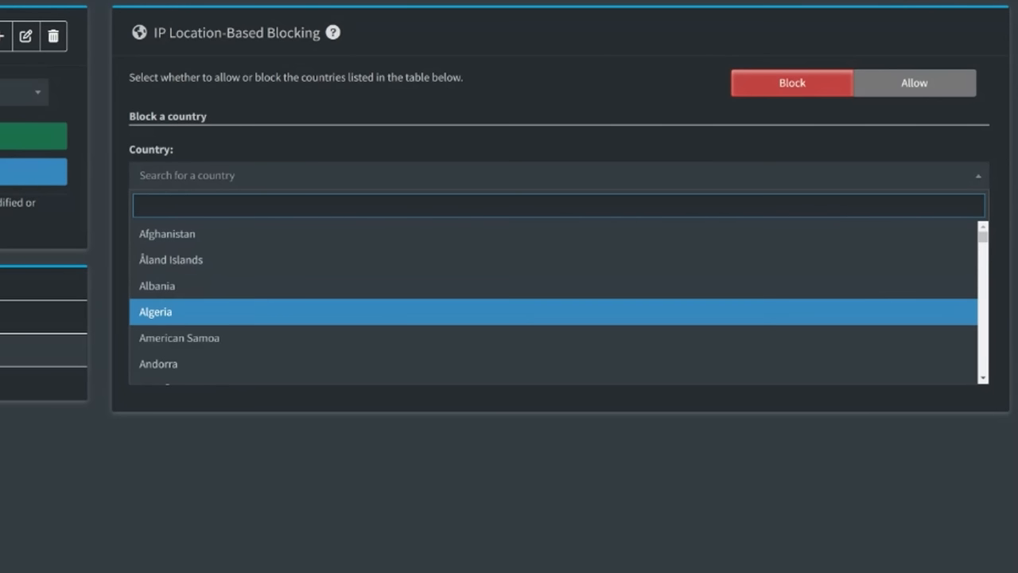
- Leave Location Blocking with no country added, raising the discard-changes warning
{"action": "scroll", "scroll_direction": "down", "scroll_amount": 3}
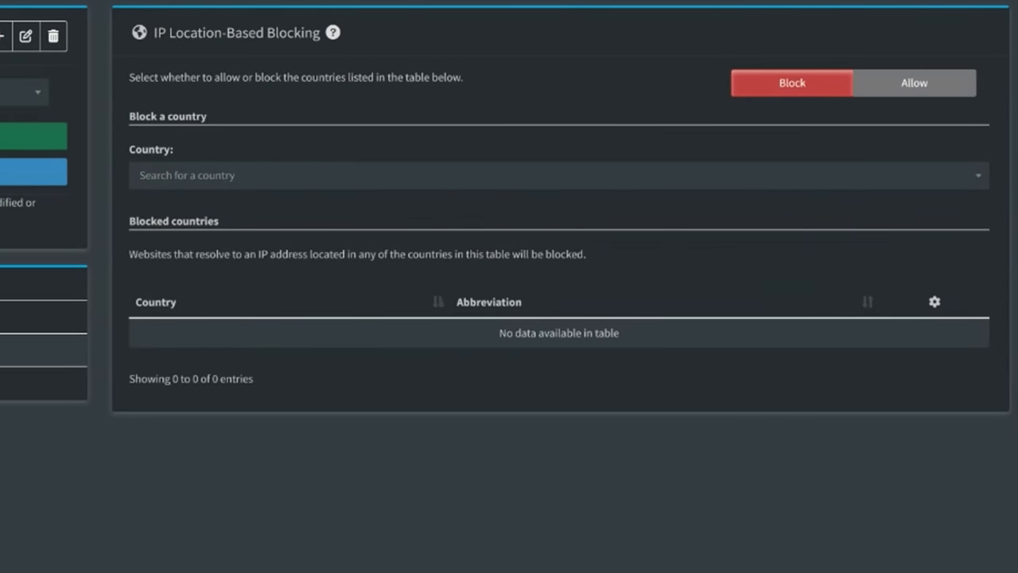
{"action": "left_click", "coordinate": [913, 83]}
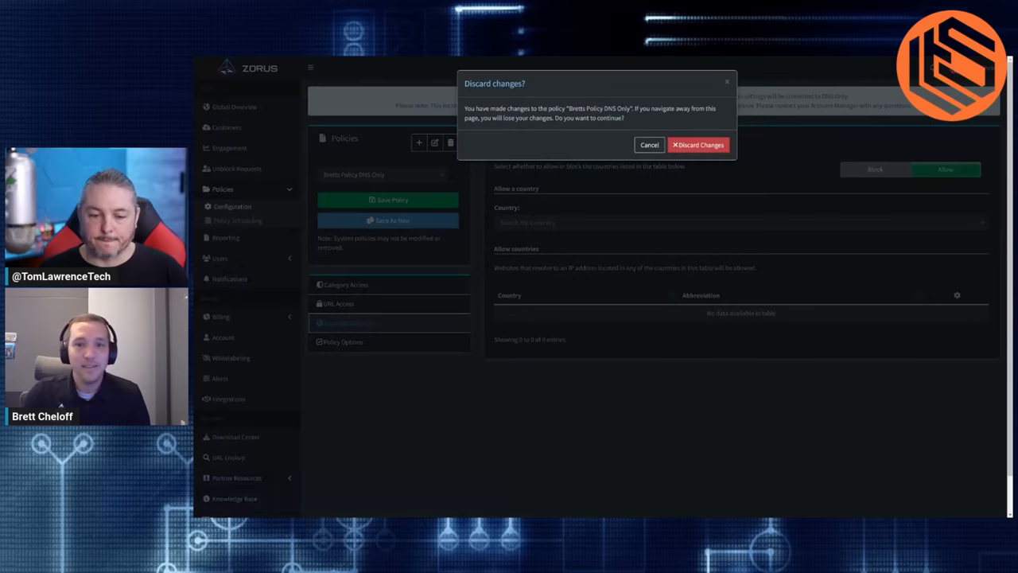
- Discard the unsaved policy changes, review Policy Options, and return to Category Access
{"action": "left_click", "coordinate": [698, 145]}
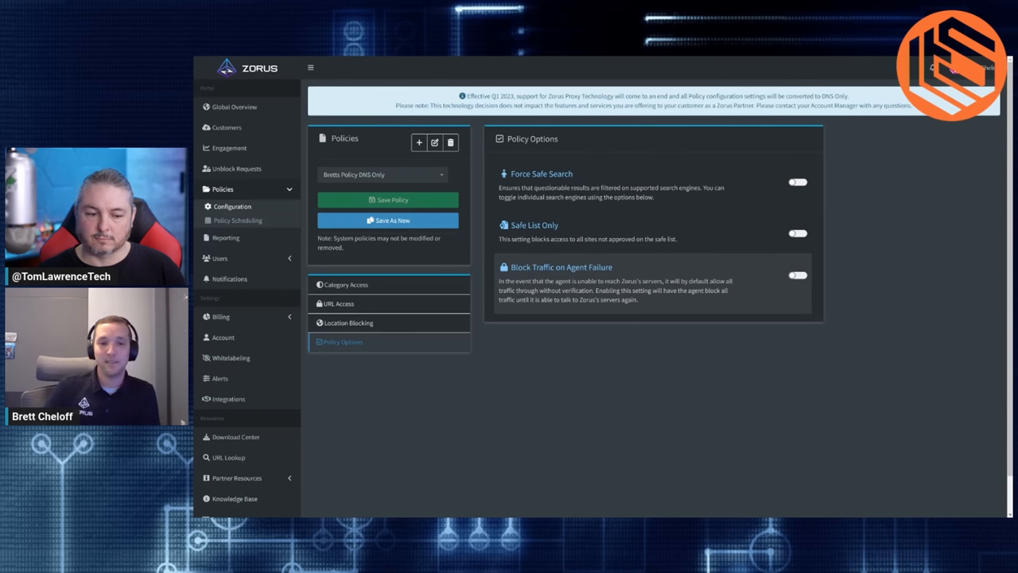
{"action": "left_click", "coordinate": [347, 285]}
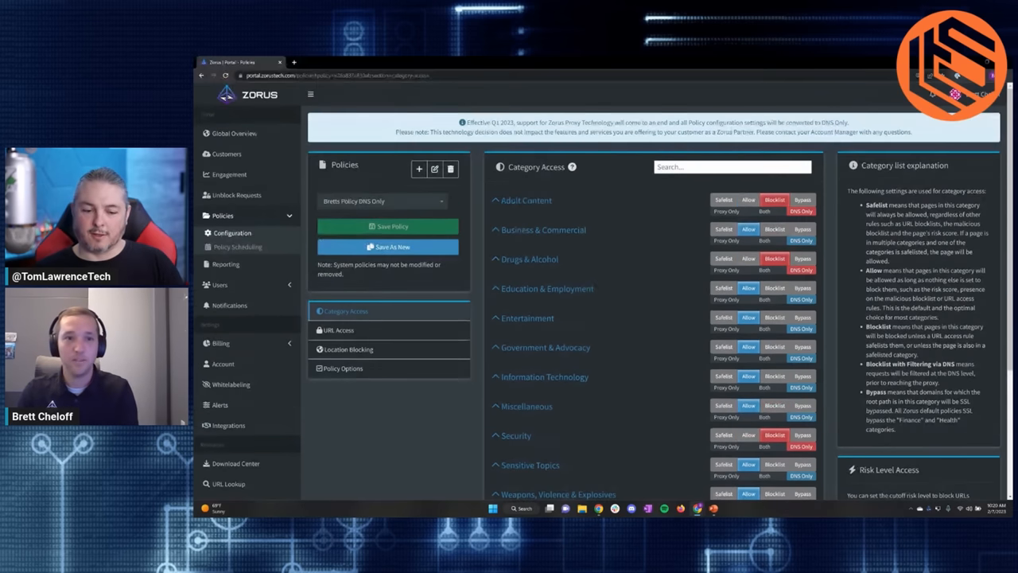
- Visit totalwine.com in a new tab, landing on the Zorus block page
{"action": "left_click", "coordinate": [292, 62]}
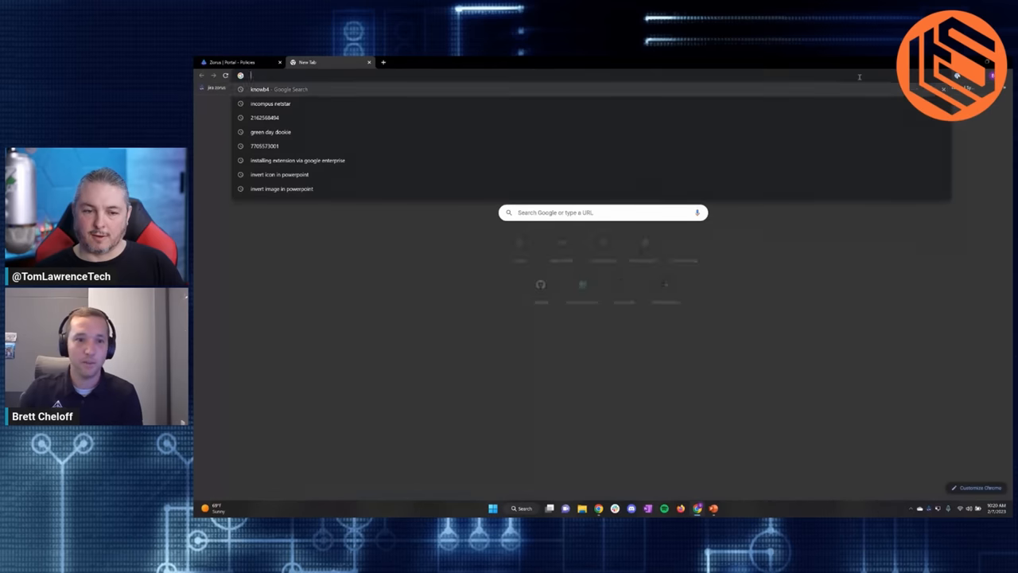
{"action": "type", "text": "totalwire.com"}
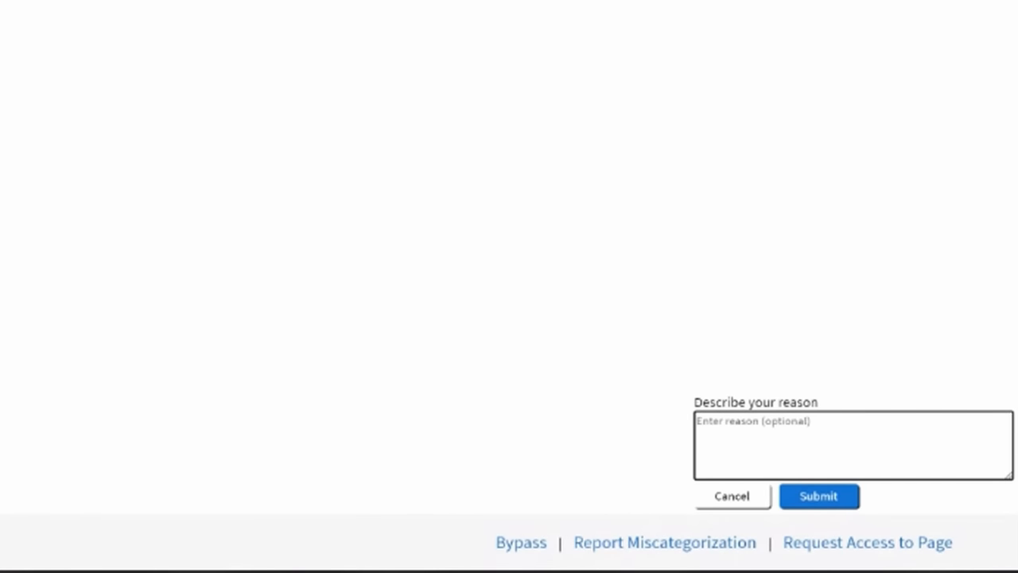
- Submit the access request with reason 'hey its friday, lets have some wine' and confirm it sent
{"action": "type", "text": "hey its friday, lets have some w"}
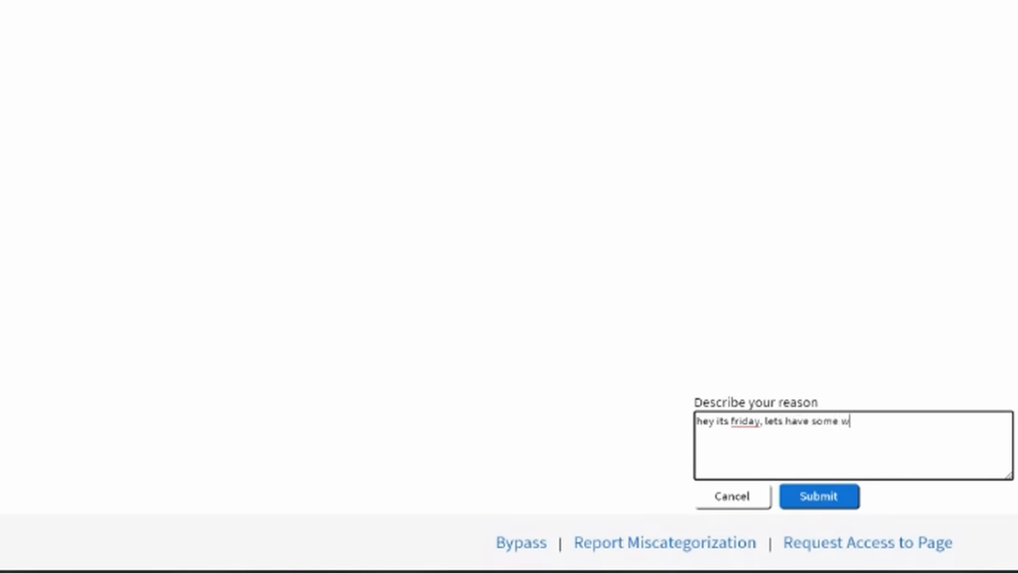
{"action": "type", "text": "ine"}
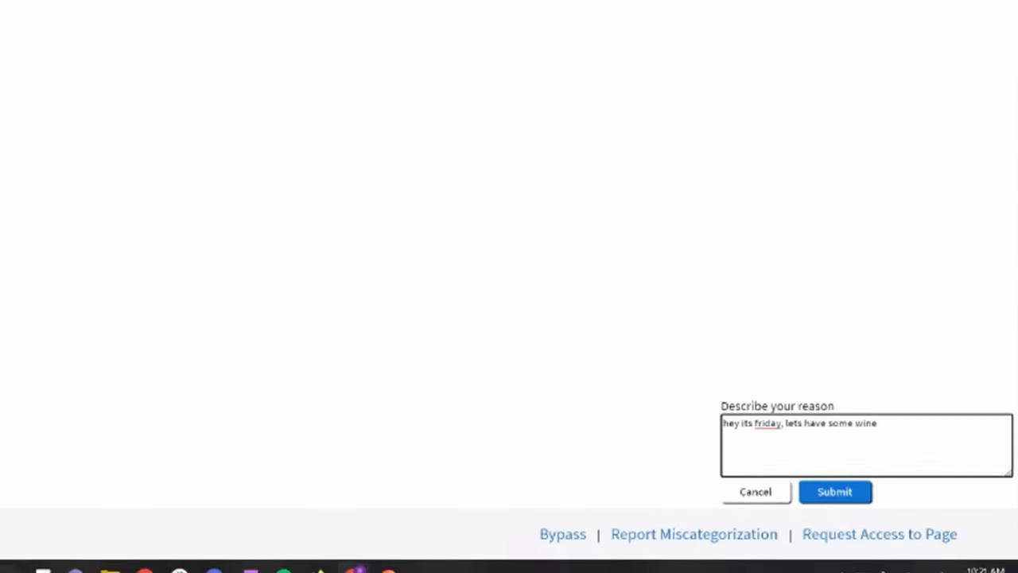
{"action": "left_click", "coordinate": [833, 491]}
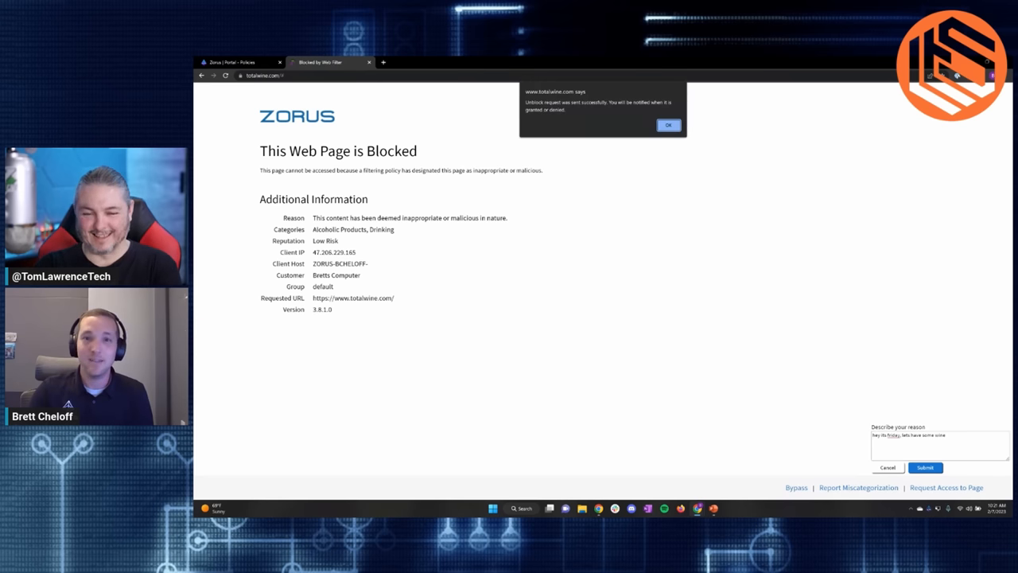
{"action": "left_click", "coordinate": [668, 124]}
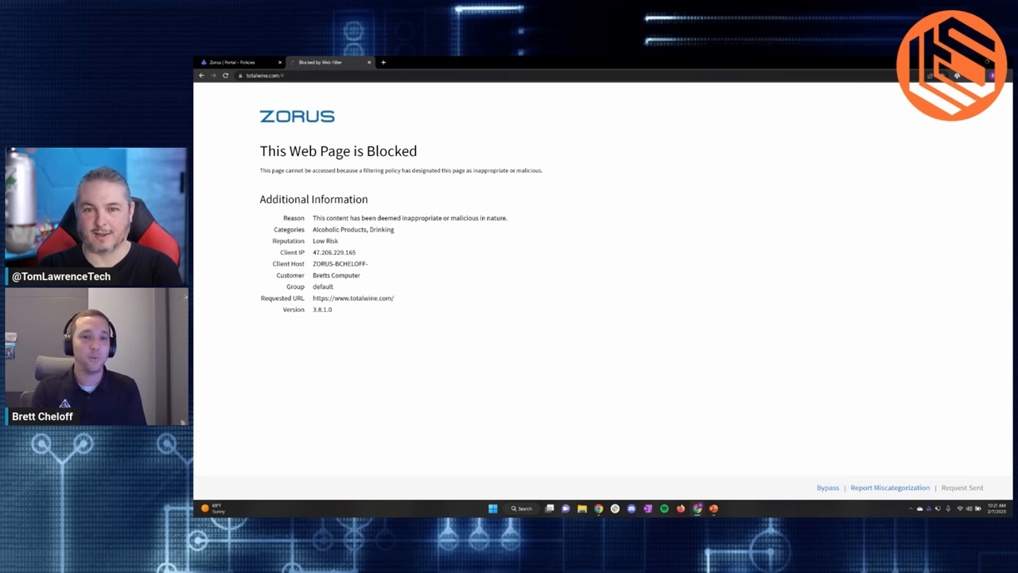
{"action": "left_click", "coordinate": [239, 62]}
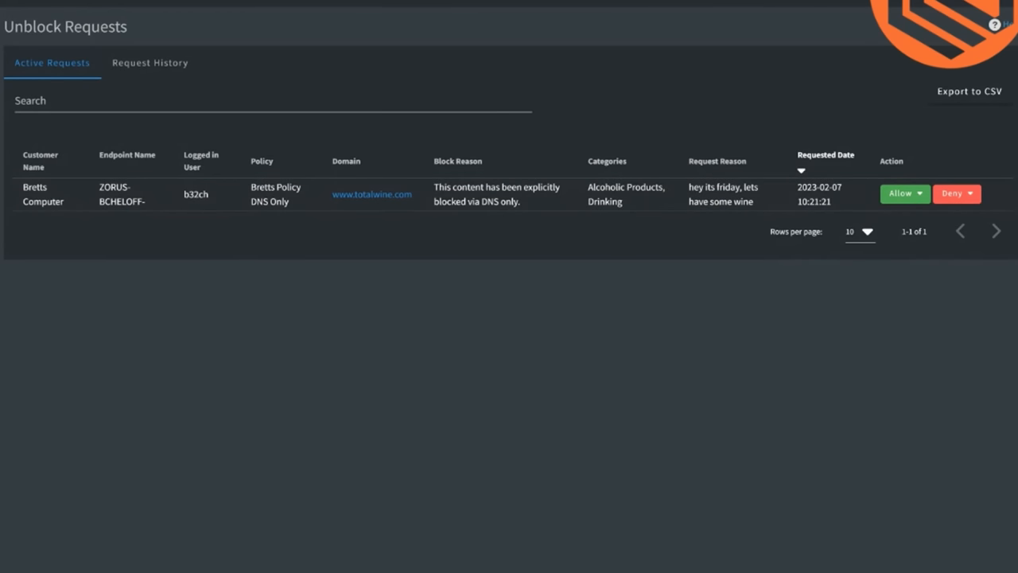
{"action": "mouse_move", "coordinate": [373, 194]}
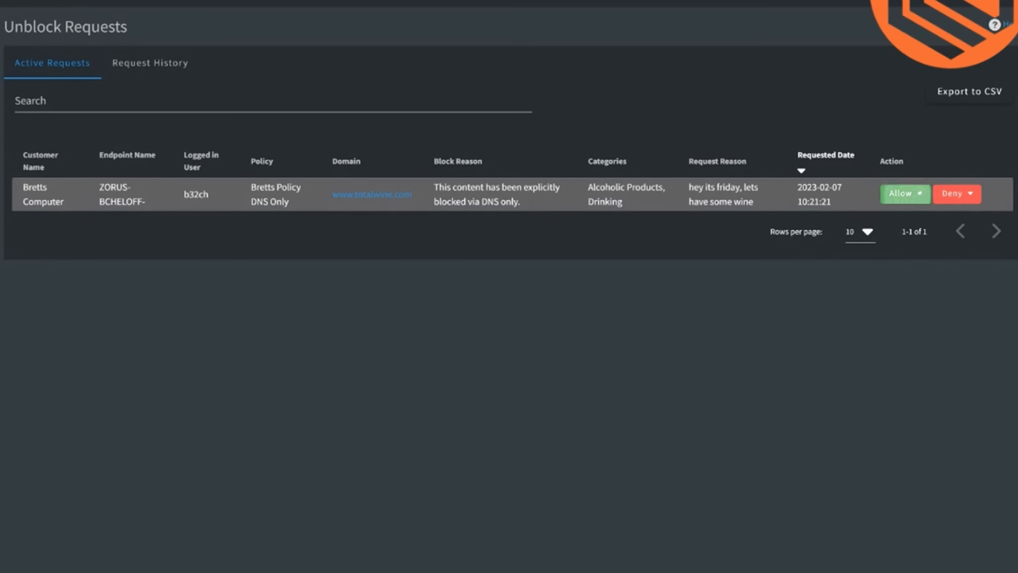
{"action": "left_click", "coordinate": [904, 194]}
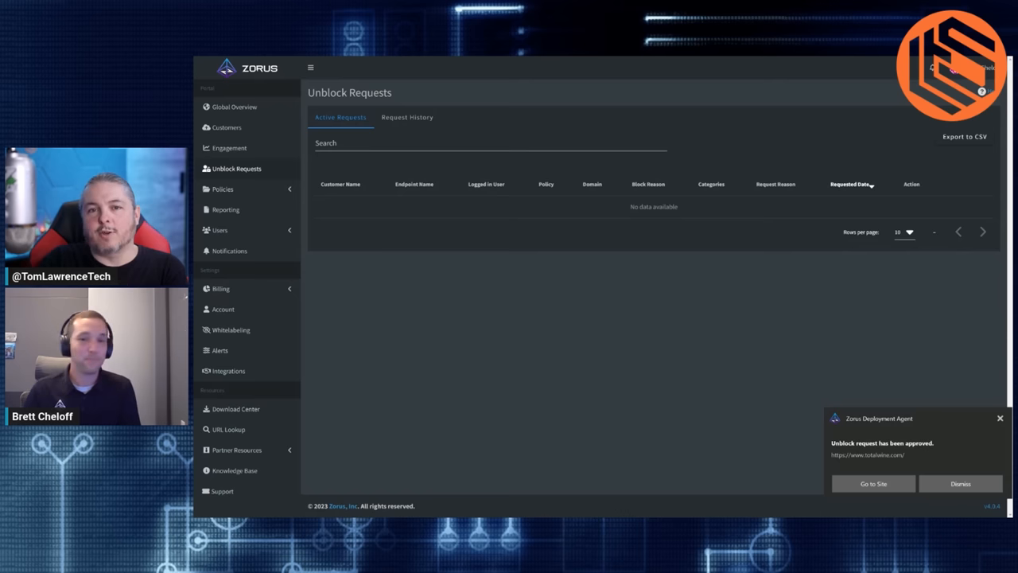
- Dismiss the approval notice and review Request History listing the approved totalwine.com request
{"action": "left_click", "coordinate": [961, 484]}
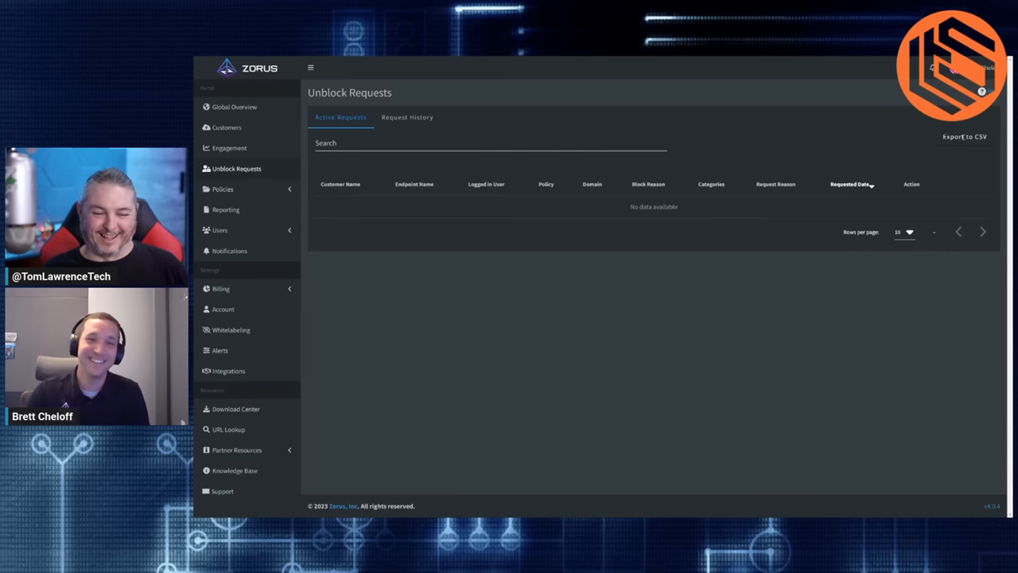
{"action": "left_click", "coordinate": [407, 118]}
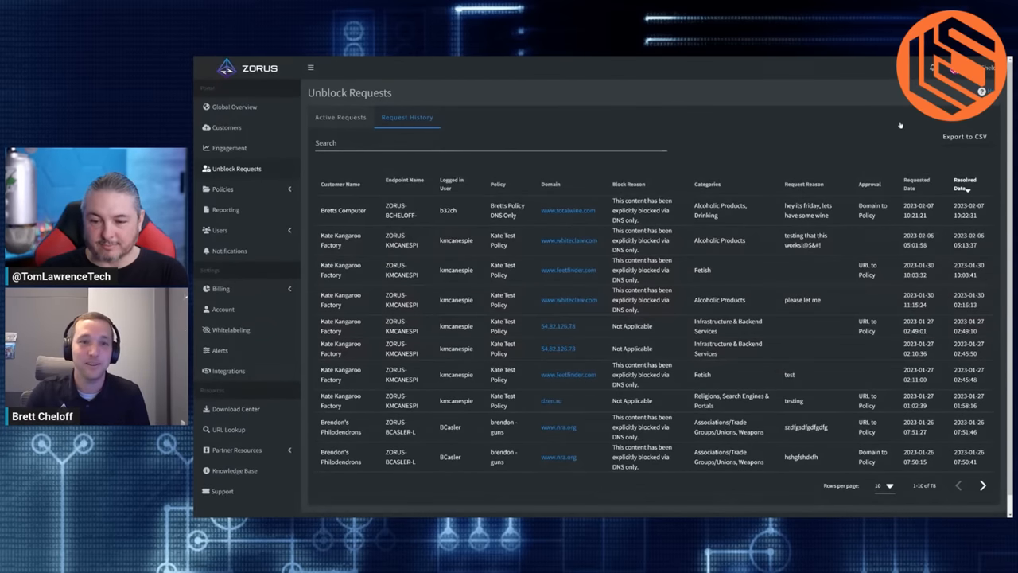
{"action": "left_click", "coordinate": [340, 118]}
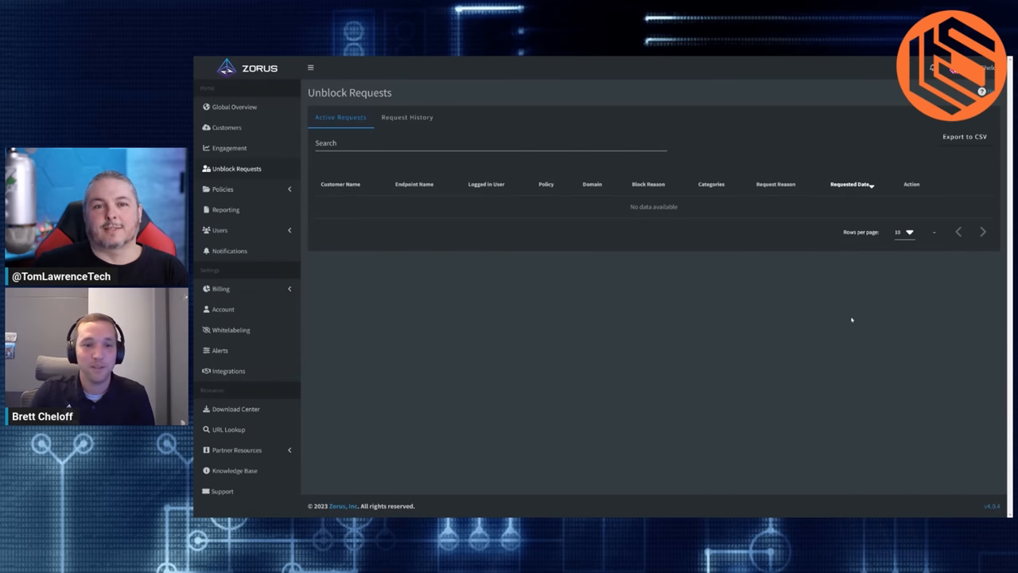
{"action": "mouse_move", "coordinate": [930, 322]}
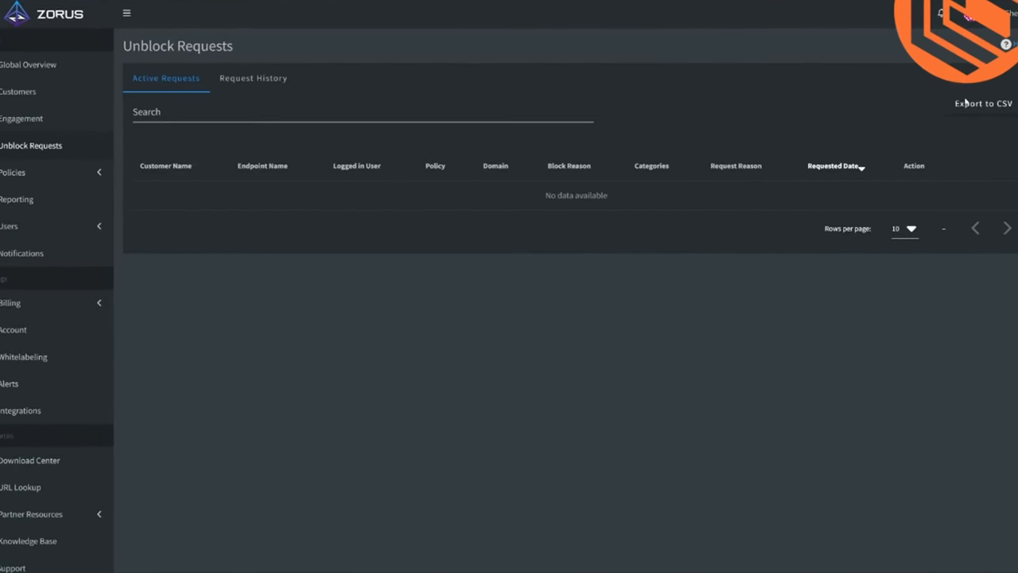
{"action": "left_click", "coordinate": [253, 77]}
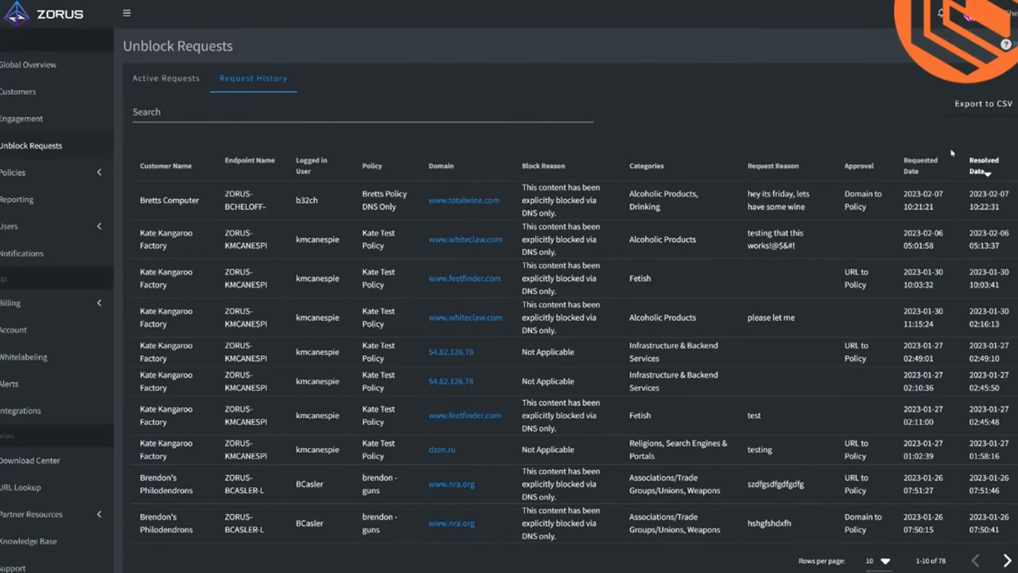
{"action": "mouse_move", "coordinate": [739, 360]}
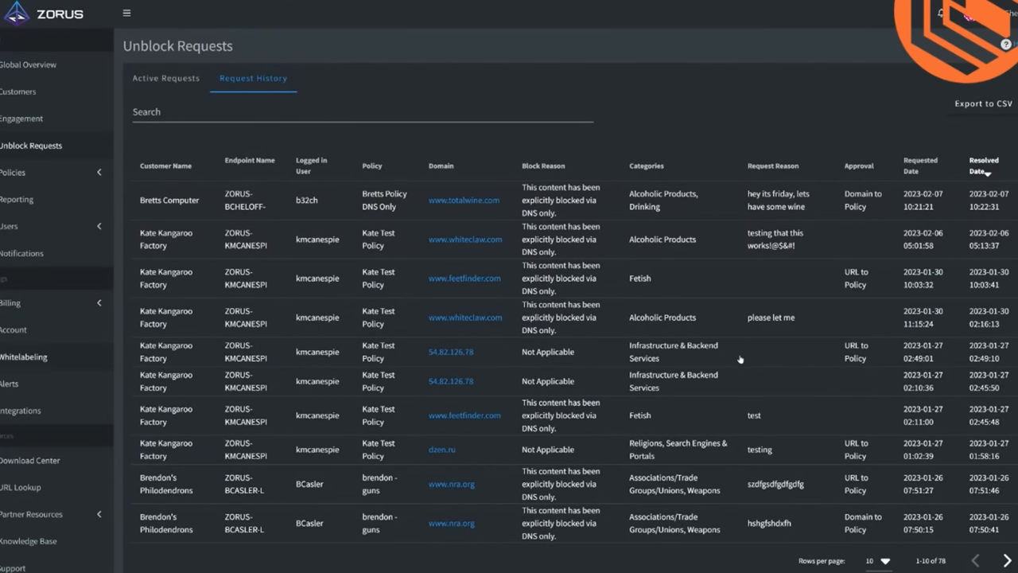
{"action": "mouse_move", "coordinate": [735, 366]}
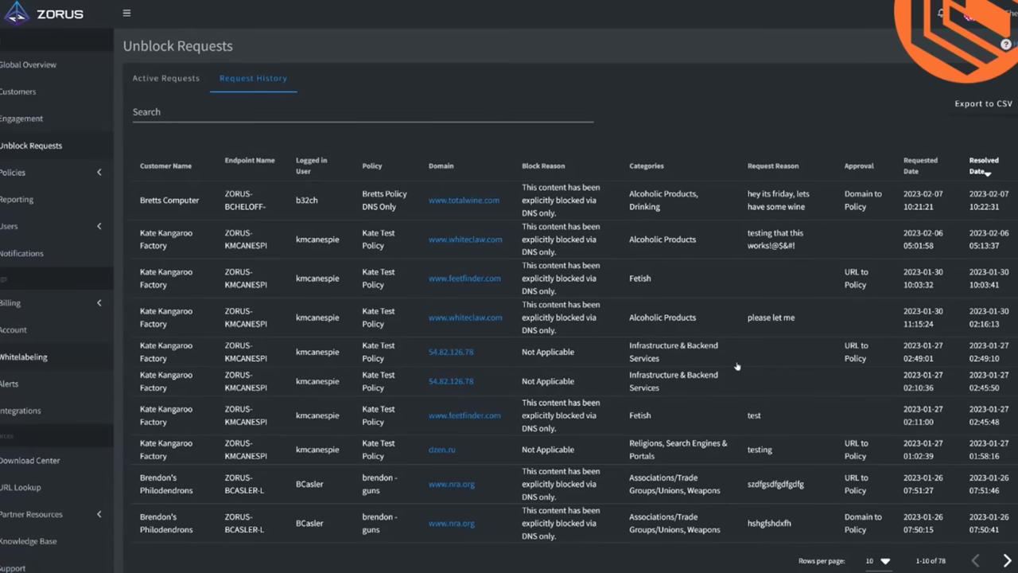
- Go to the Whitelabeling settings with agent icon, logo and block page options
{"action": "left_click", "coordinate": [24, 356]}
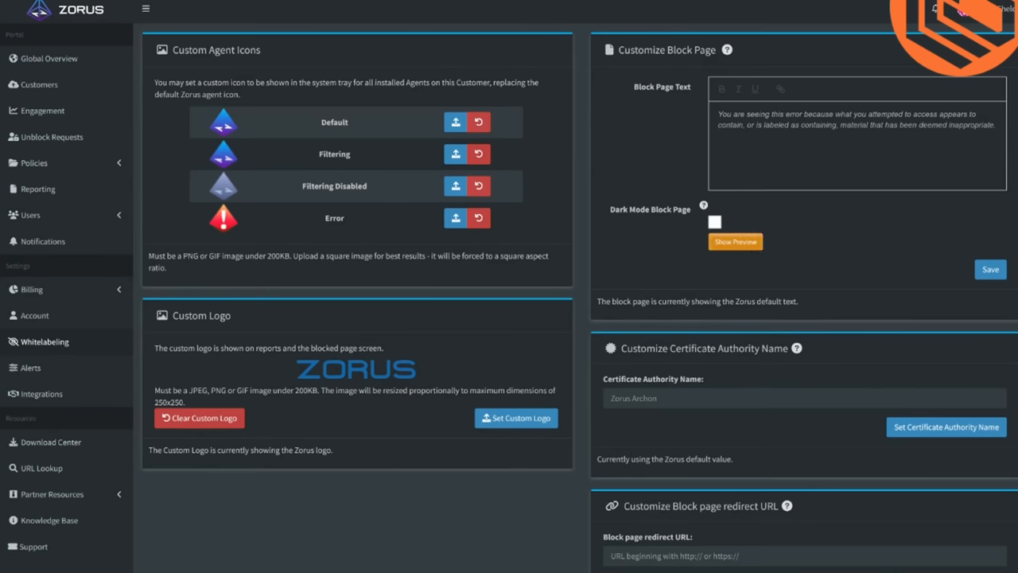
- View the preview of the block page under Customize Block Page on the Whitelabeling page
{"action": "left_click", "coordinate": [735, 242]}
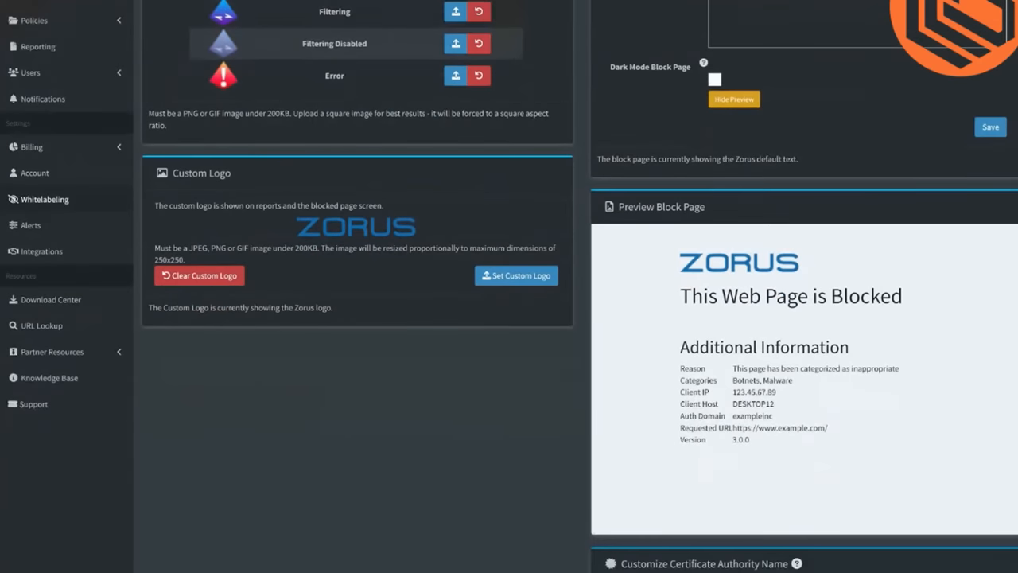
{"action": "scroll", "scroll_direction": "down", "scroll_amount": 3}
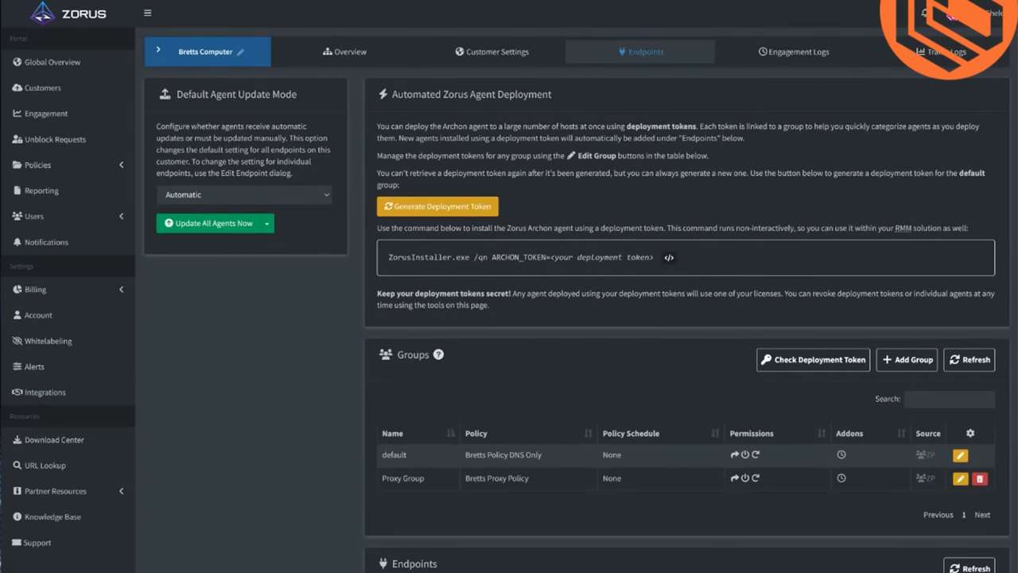
- Scroll to Groups and Endpoints and edit the default group's settings
{"action": "scroll", "scroll_direction": "down", "scroll_amount": 3}
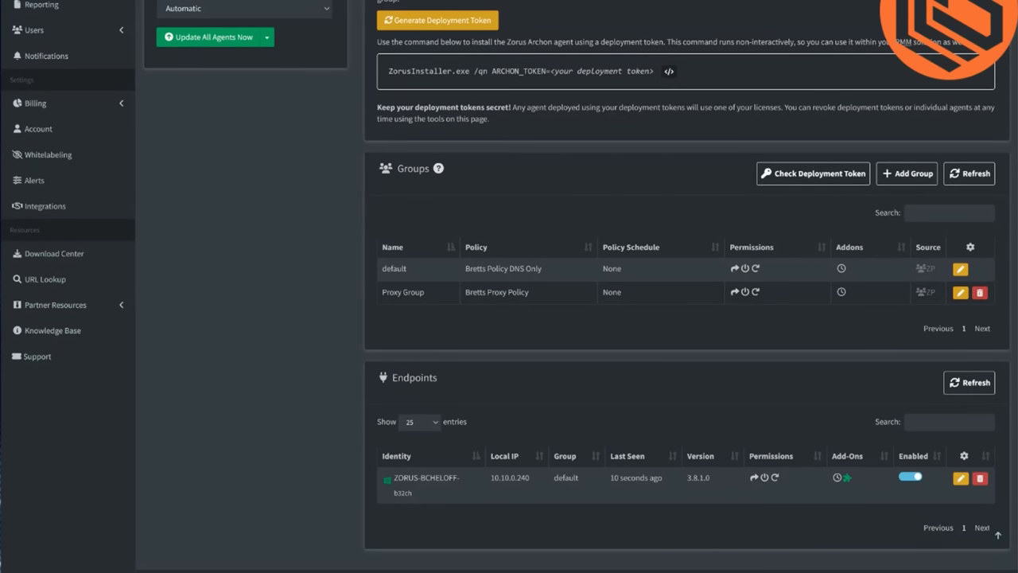
{"action": "left_click", "coordinate": [961, 267]}
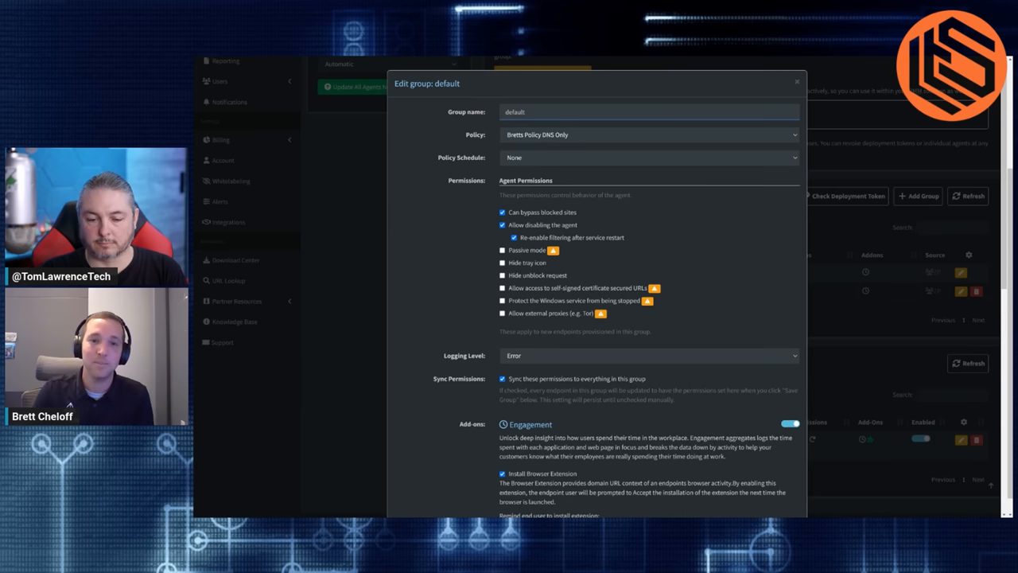
- Review the default group's permissions, add-ons and deployment tokens, then close the Edit Group dialog unchanged
{"action": "scroll", "scroll_direction": "down", "scroll_amount": 3}
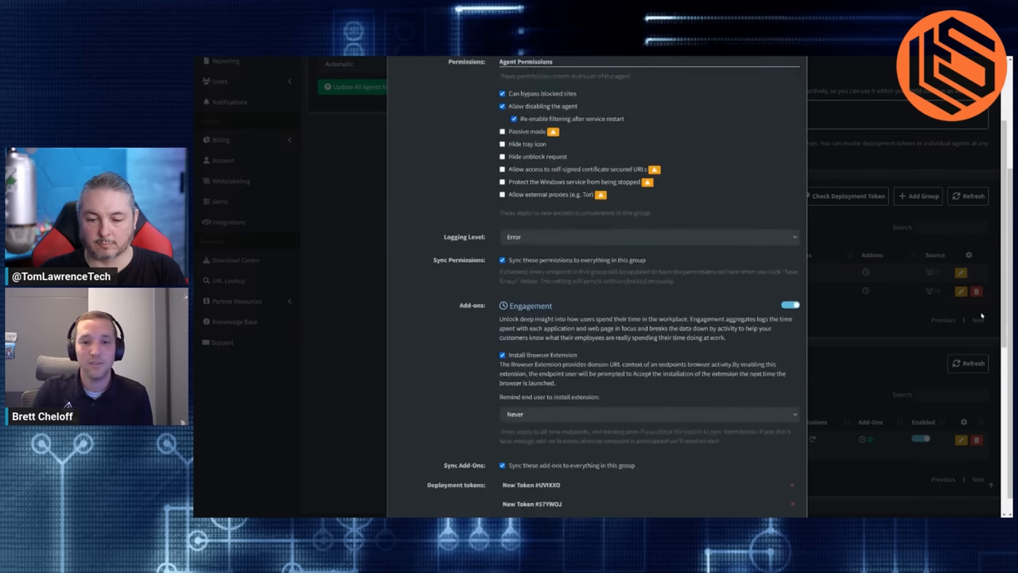
{"action": "scroll", "scroll_direction": "down", "scroll_amount": 3}
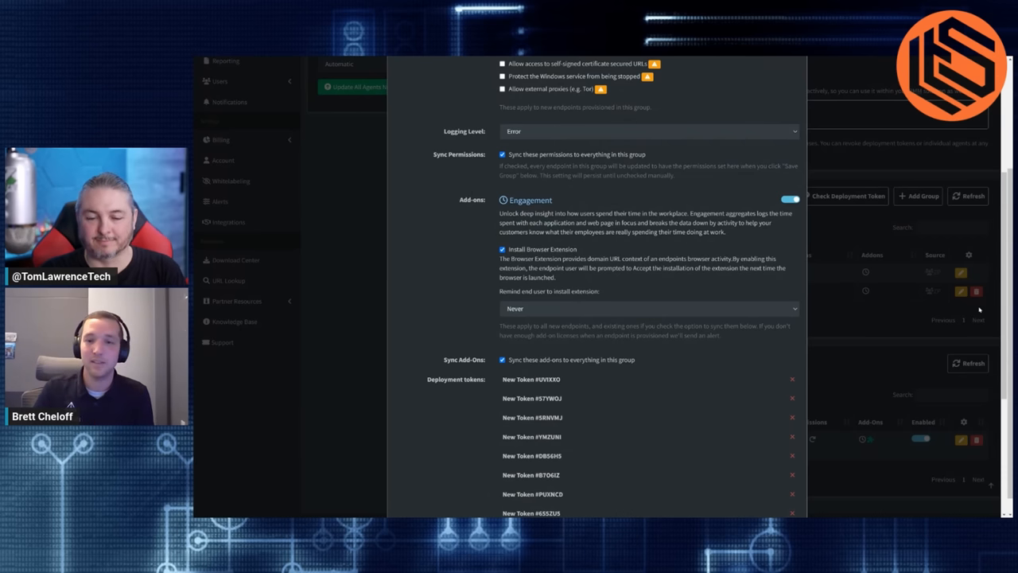
{"action": "scroll", "scroll_direction": "down", "scroll_amount": 3}
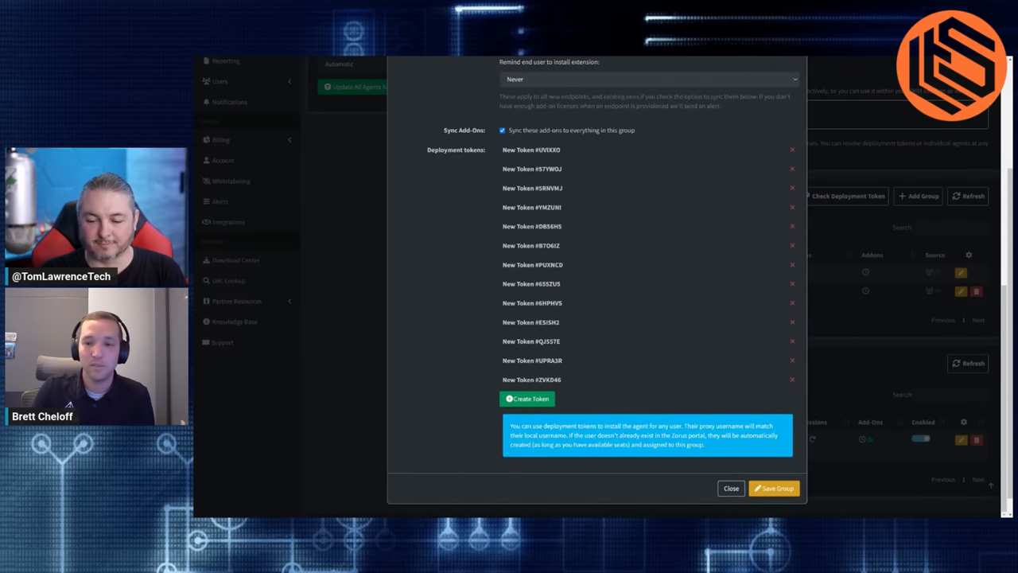
{"action": "left_click", "coordinate": [730, 487]}
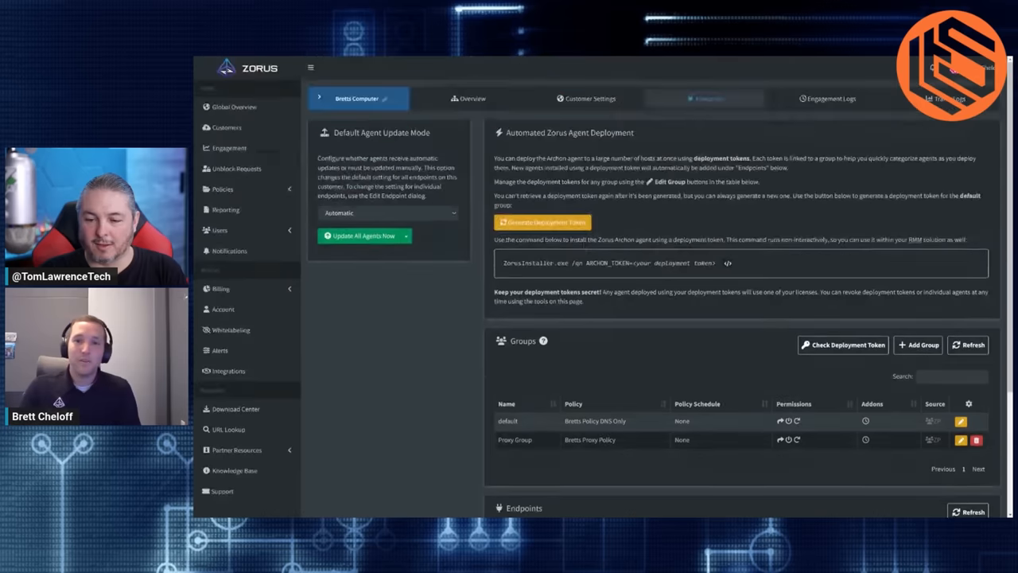
- Scroll down the customer's endpoints and groups page
{"action": "scroll", "scroll_direction": "down", "scroll_amount": 3}
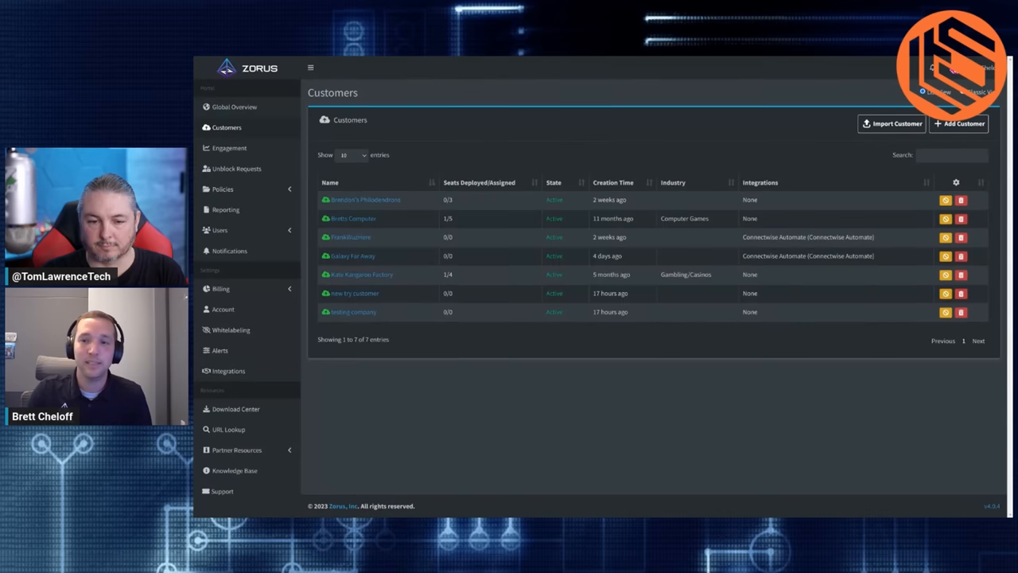
{"action": "mouse_move", "coordinate": [890, 124]}
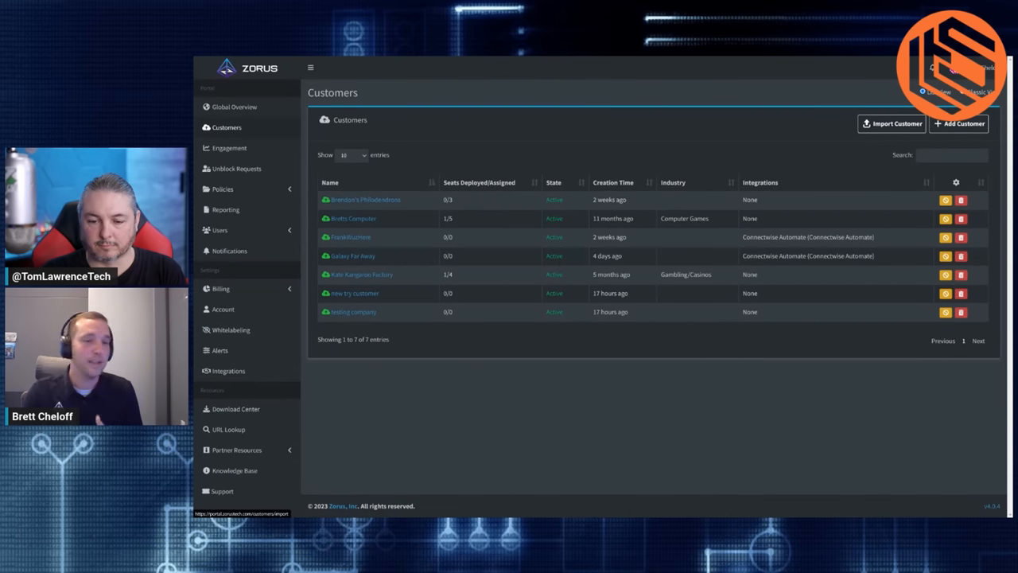
- Start Import Customers with Connectwise Automate and 'Bretts Policy DNS Only' as base policy
{"action": "left_click", "coordinate": [891, 124]}
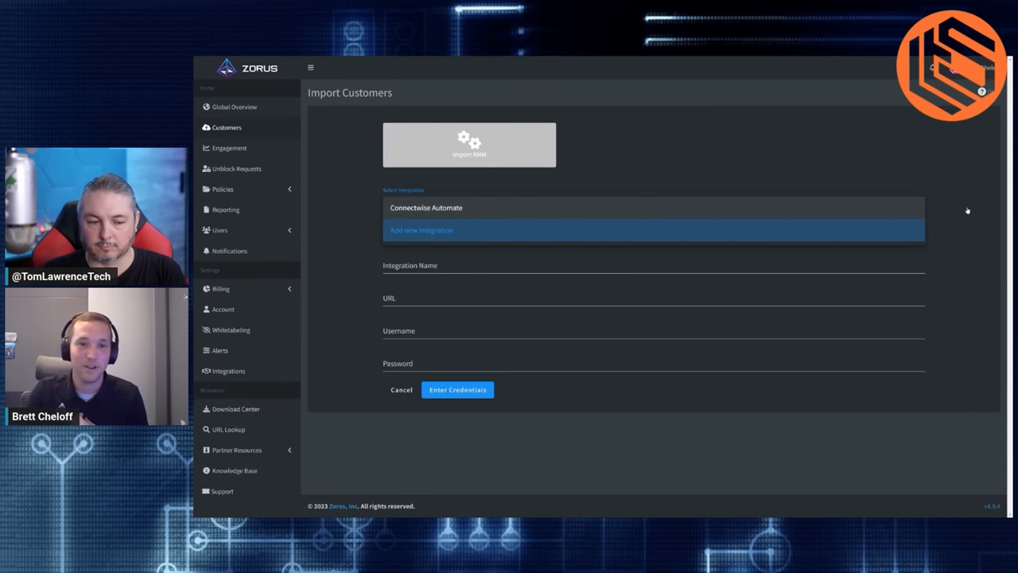
{"action": "left_click", "coordinate": [427, 207]}
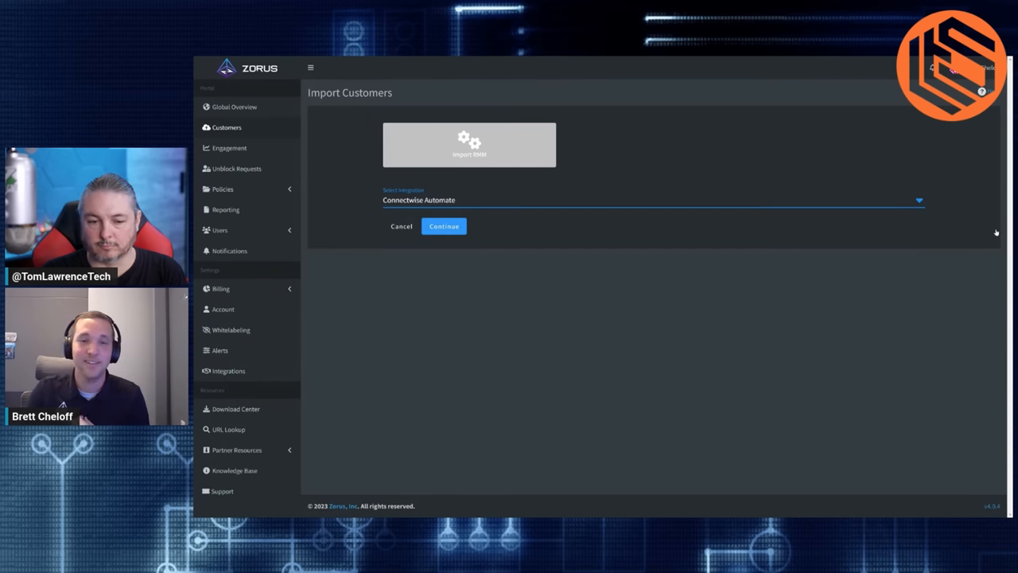
{"action": "left_click", "coordinate": [444, 225]}
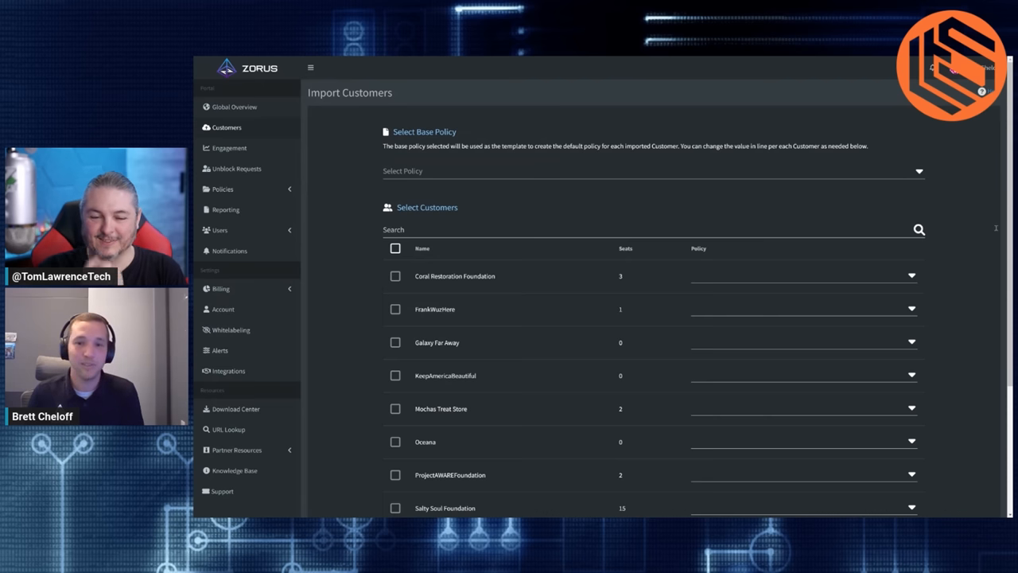
{"action": "scroll", "scroll_direction": "down", "scroll_amount": 3}
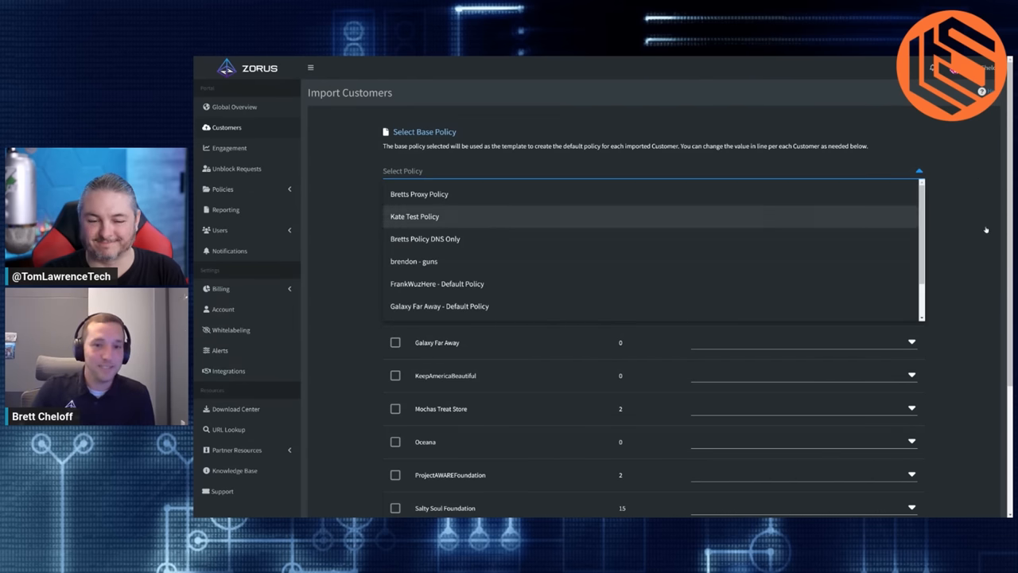
{"action": "left_click", "coordinate": [425, 238]}
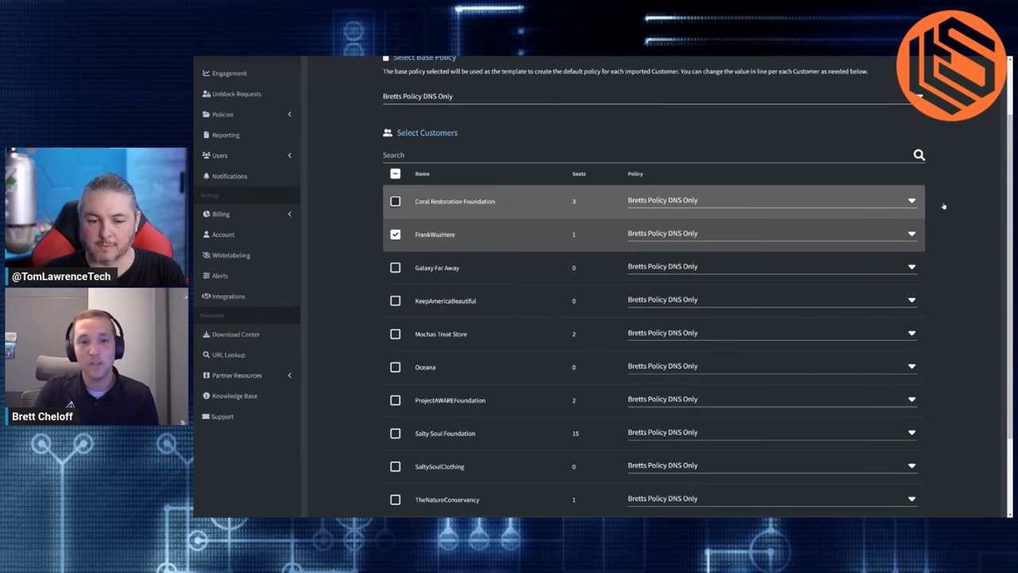
- Tick Coral Restoration Foundation for import and look over the remaining customers
{"action": "left_click", "coordinate": [394, 200]}
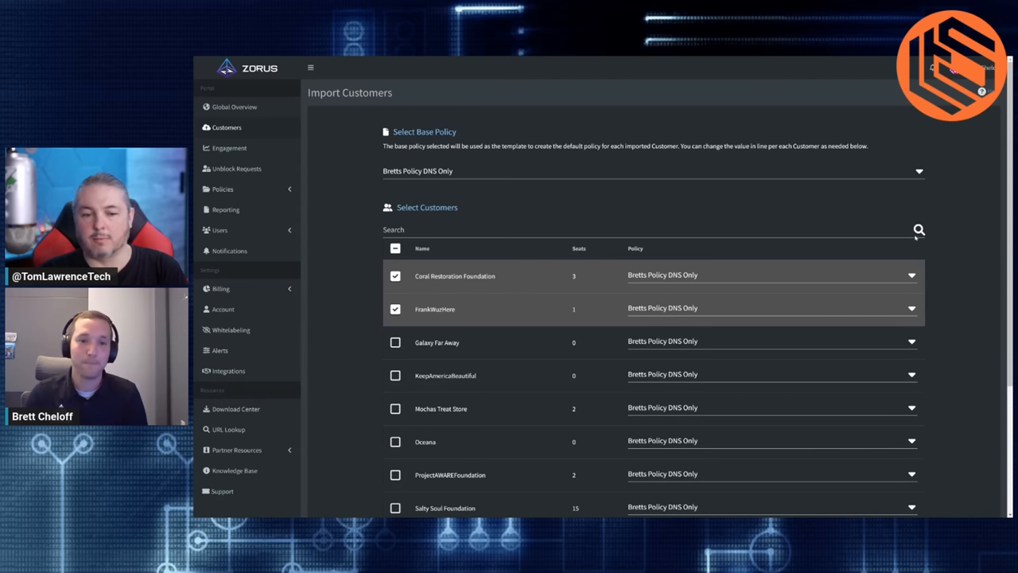
{"action": "scroll", "scroll_direction": "down", "scroll_amount": 3}
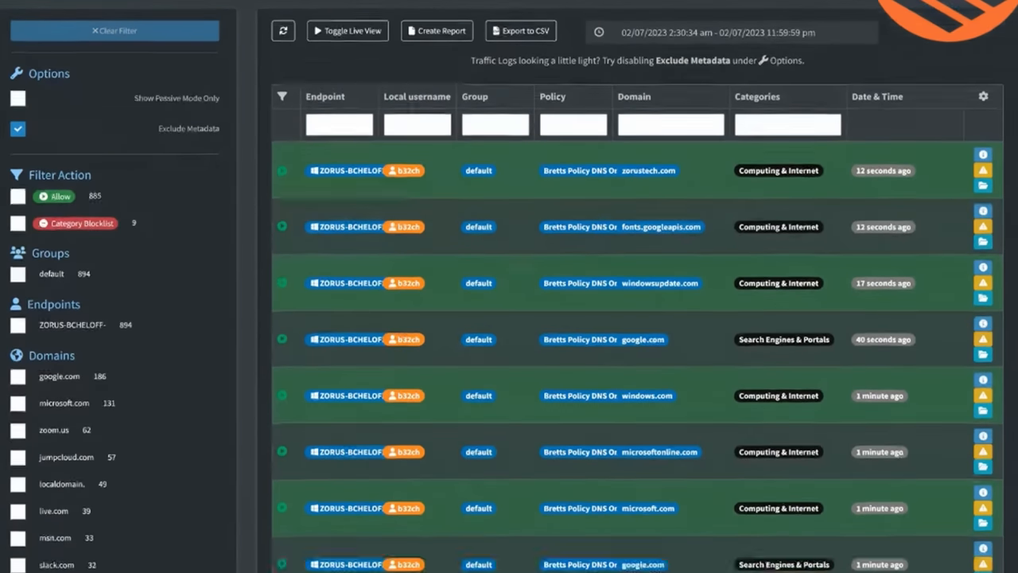
- Scroll through the allowed traffic log entries, then filter to Category Blocklist requests only
{"action": "scroll", "scroll_direction": "down", "scroll_amount": 3}
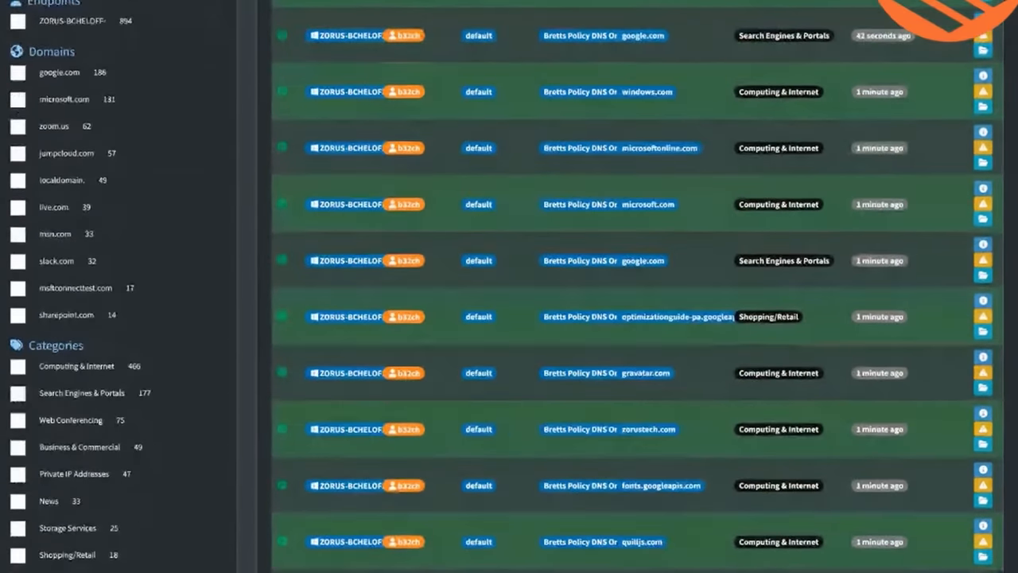
{"action": "scroll", "scroll_direction": "down", "scroll_amount": 3}
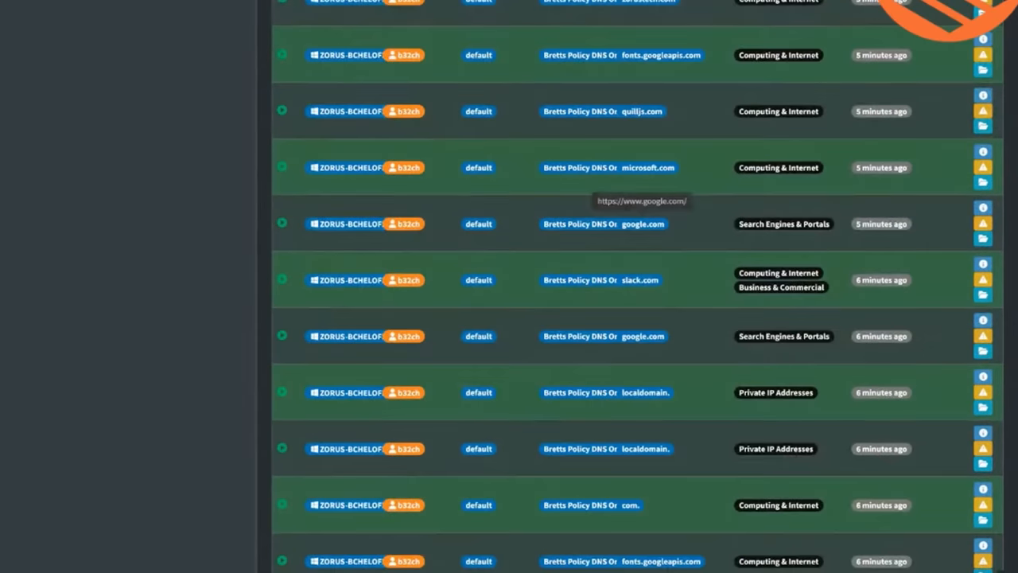
{"action": "scroll", "scroll_direction": "down", "scroll_amount": 3}
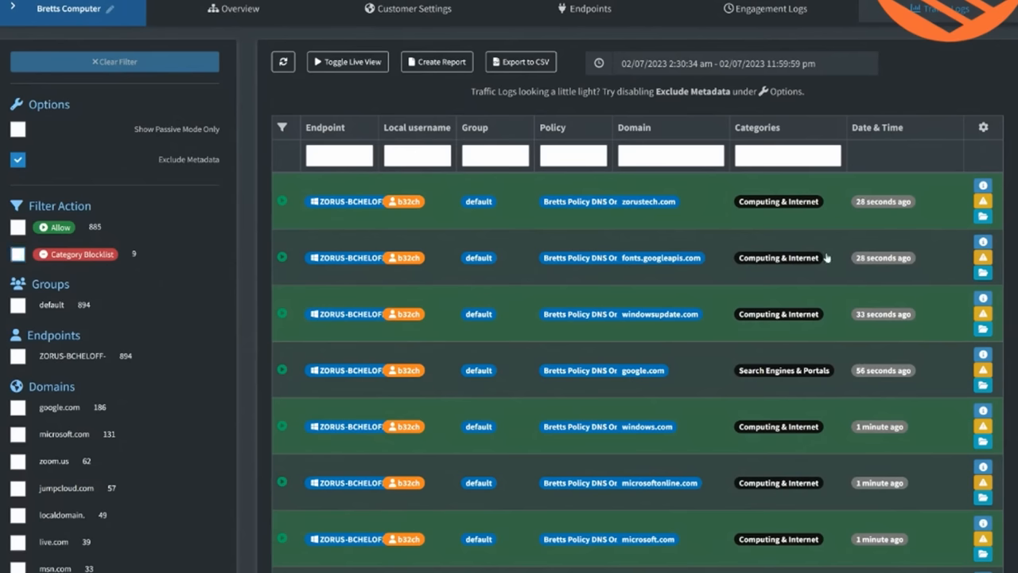
{"action": "left_click", "coordinate": [18, 254]}
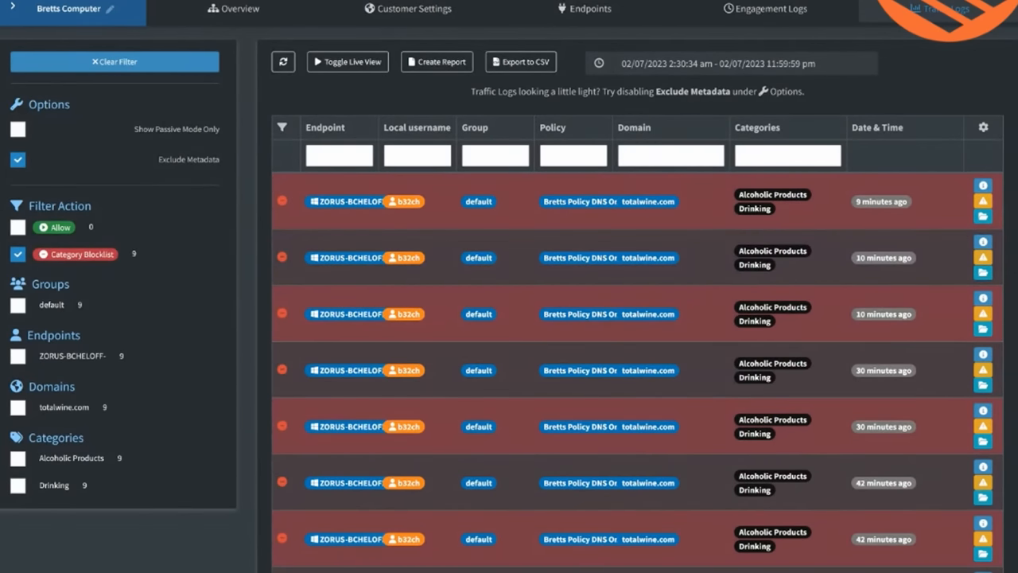
{"action": "mouse_move", "coordinate": [649, 201]}
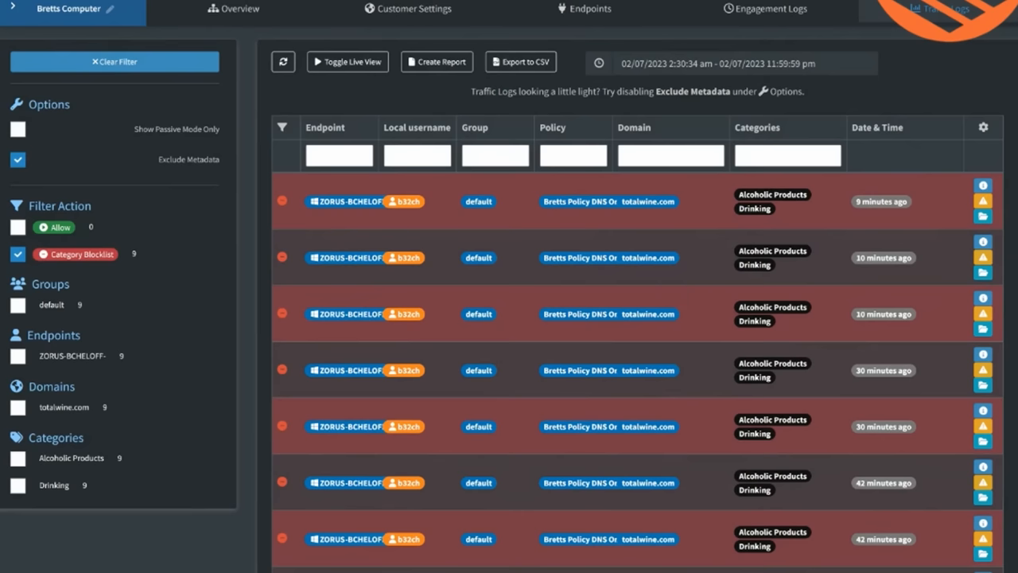
{"action": "mouse_move", "coordinate": [819, 257]}
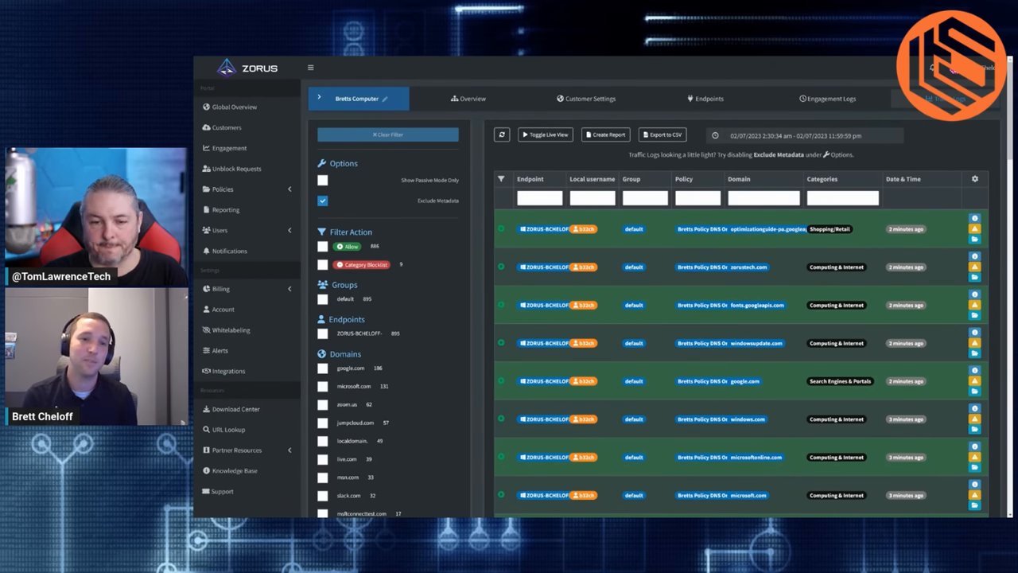
- Go to the Engagement page from the left sidebar
{"action": "left_click", "coordinate": [229, 148]}
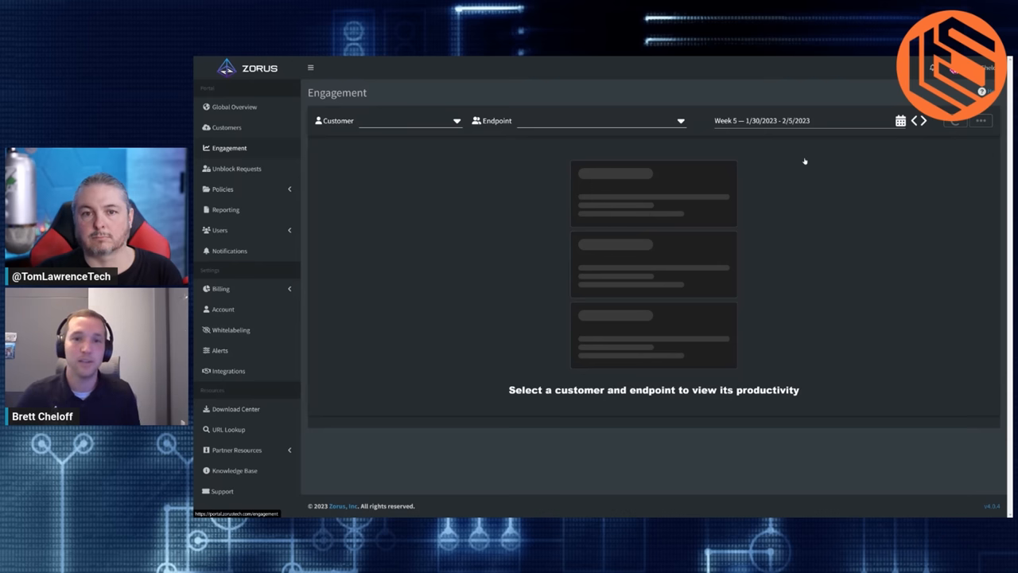
- Load the chosen endpoint's weekly productivity report
{"action": "left_click", "coordinate": [407, 121]}
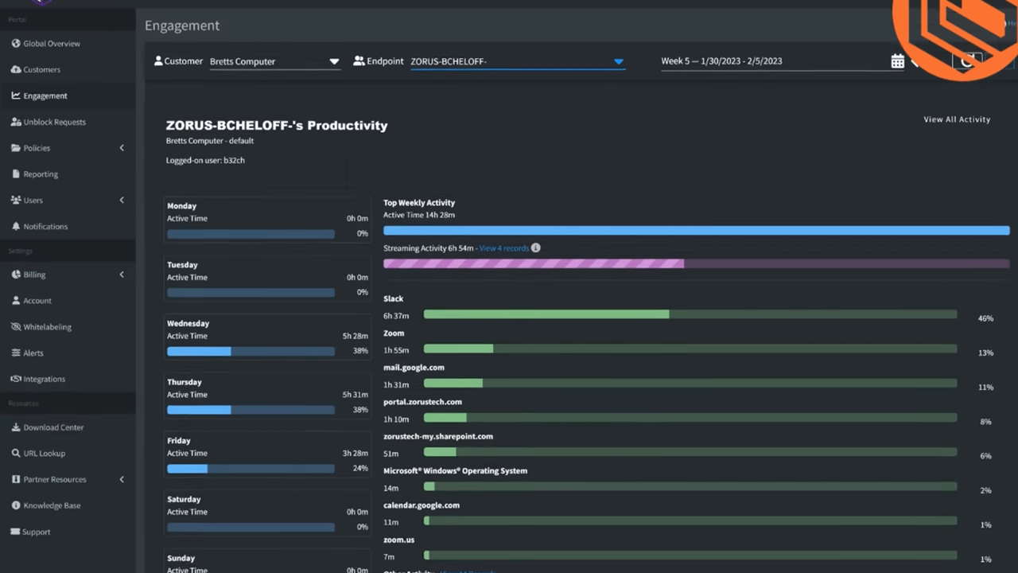
{"action": "scroll", "scroll_direction": "down", "scroll_amount": 3}
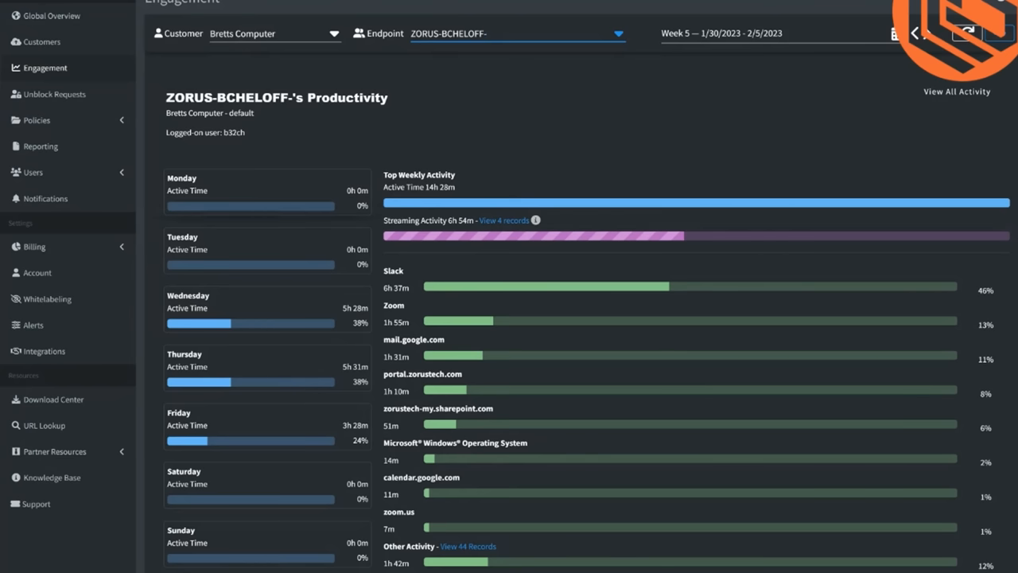
{"action": "mouse_move", "coordinate": [935, 233]}
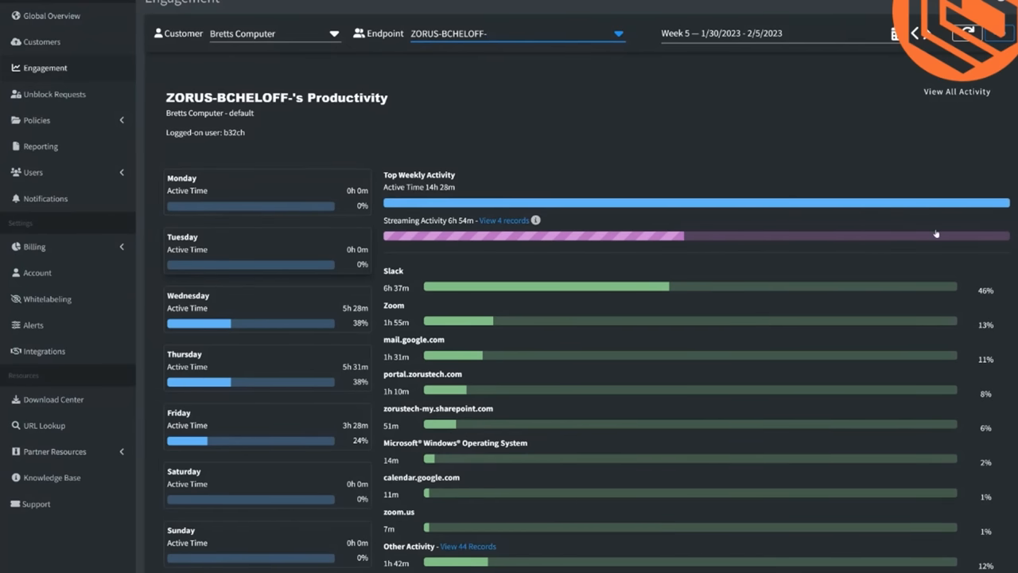
{"action": "mouse_move", "coordinate": [937, 245]}
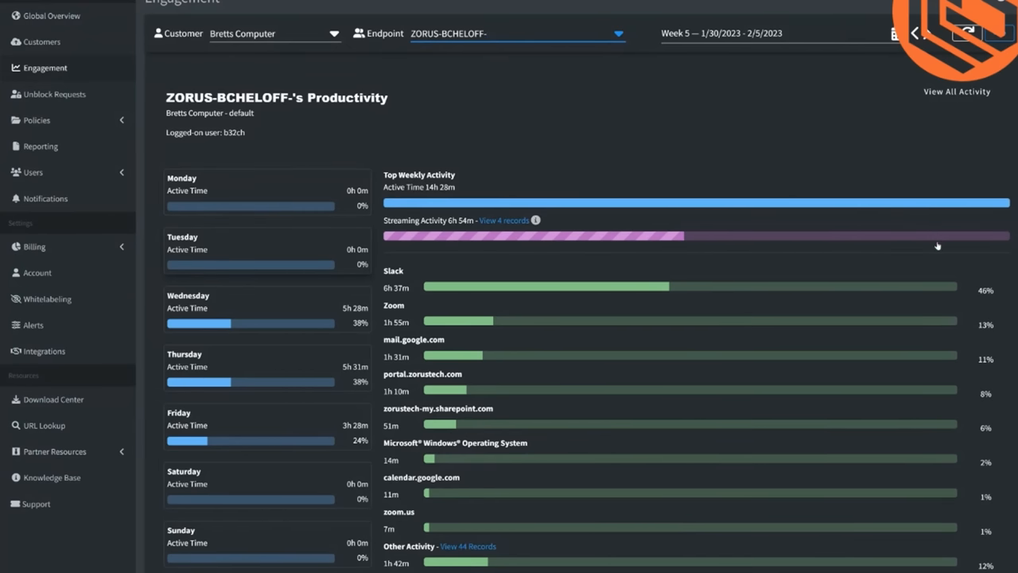
{"action": "scroll", "scroll_direction": "down", "scroll_amount": 3}
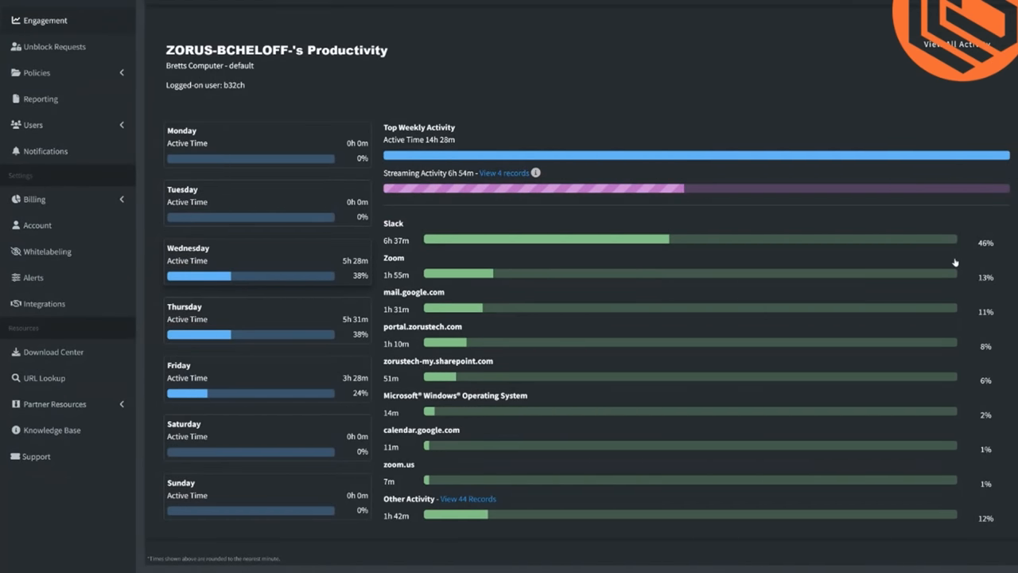
{"action": "mouse_move", "coordinate": [1012, 262]}
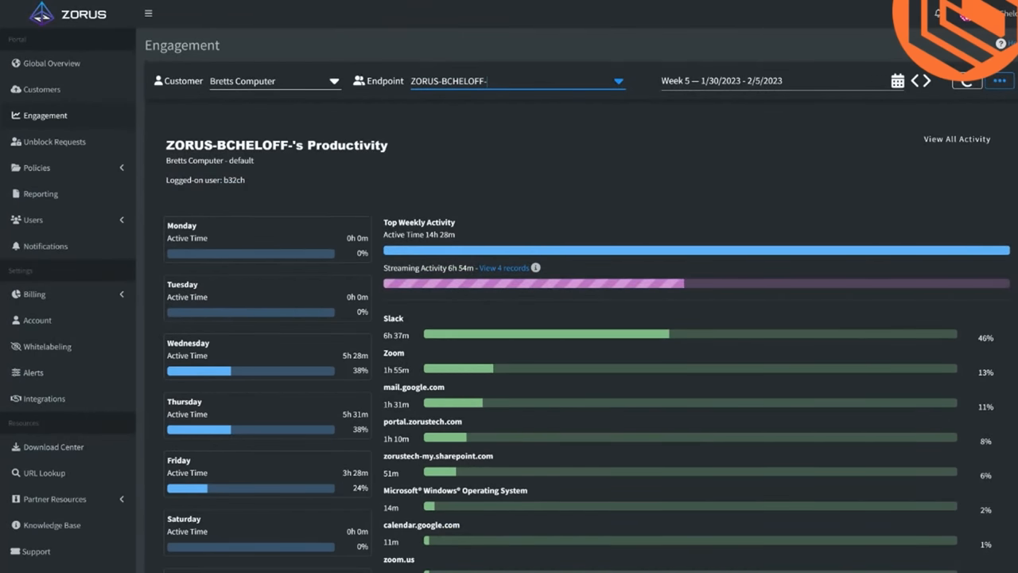
{"action": "scroll", "scroll_direction": "down", "scroll_amount": 3}
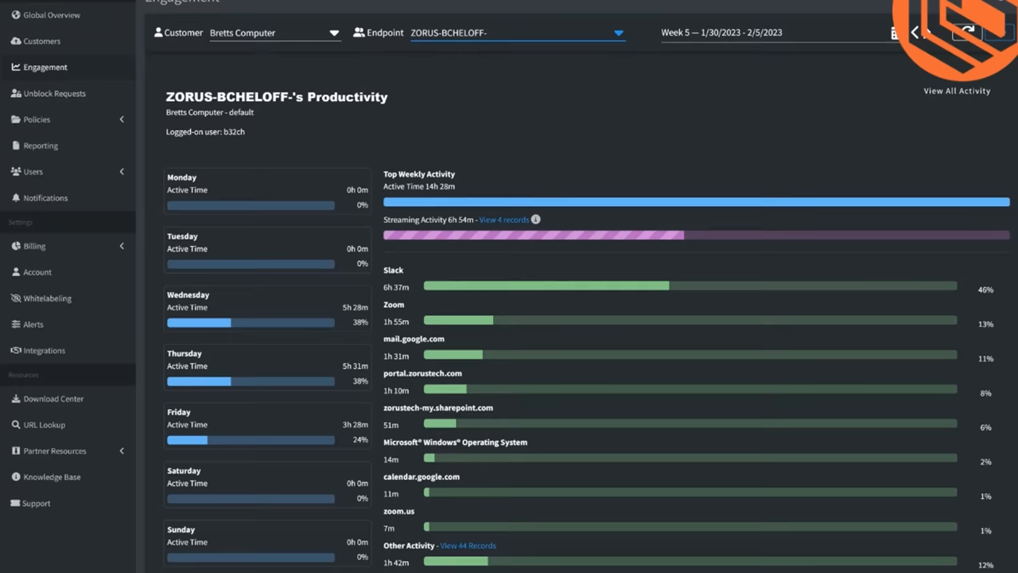
{"action": "scroll", "scroll_direction": "down", "scroll_amount": 3}
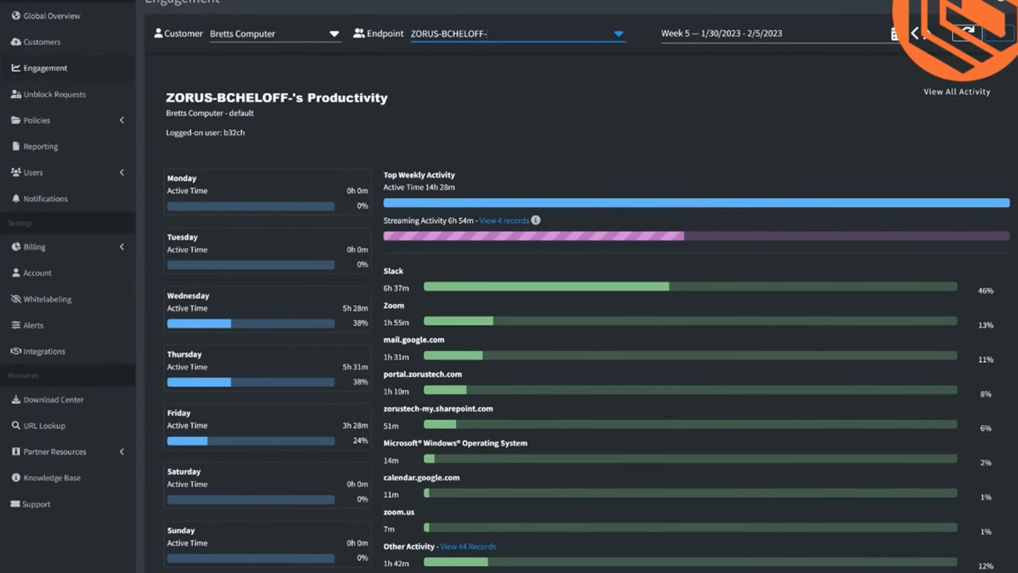
{"action": "left_click", "coordinate": [503, 219]}
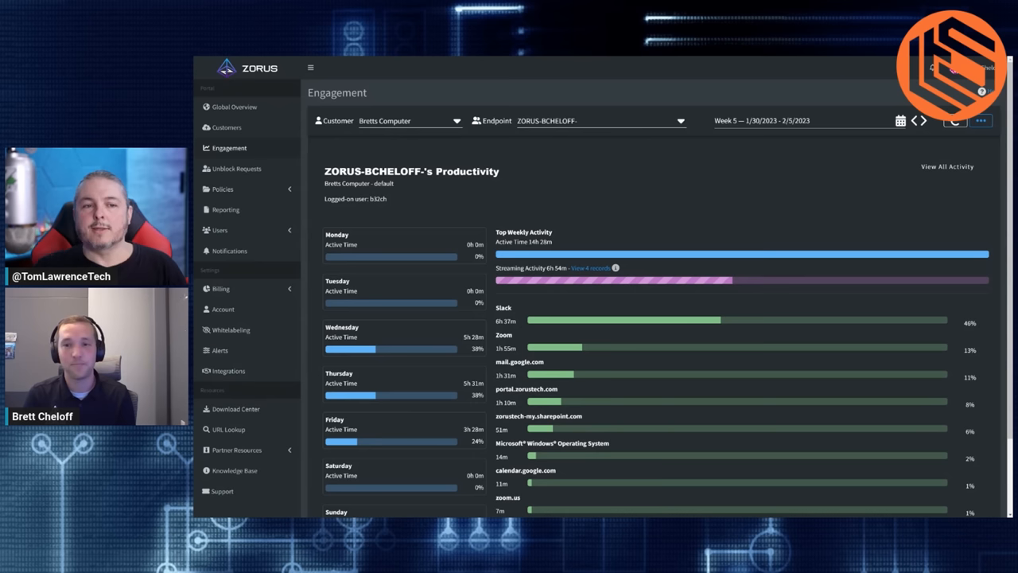
- Scroll down the endpoint's engagement logs to the activity summary and events
{"action": "scroll", "scroll_direction": "down", "scroll_amount": 3}
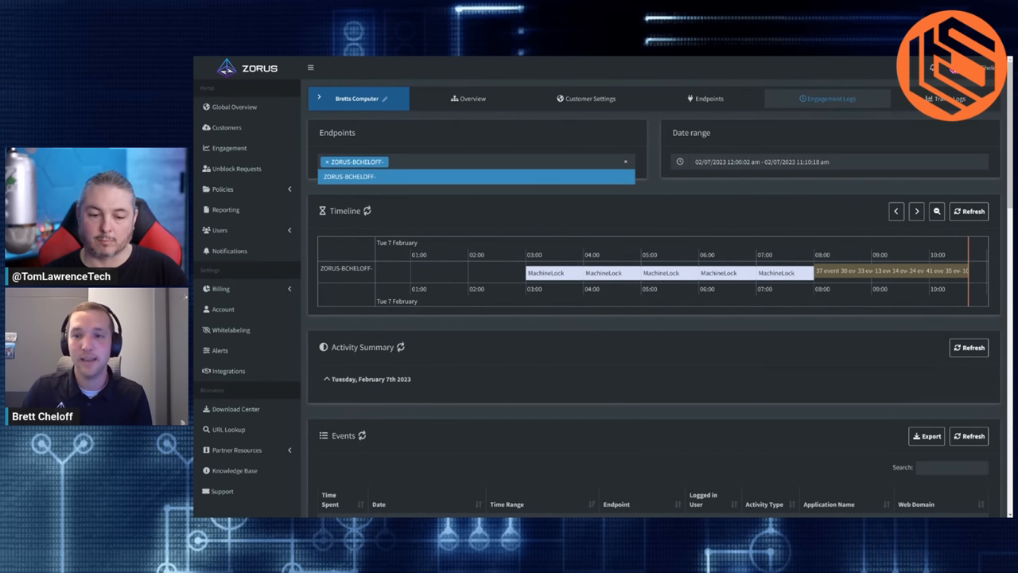
- Zoom the February 7th timeline into the morning's Slack and idle blocks and scroll the events list
{"action": "left_click", "coordinate": [935, 210]}
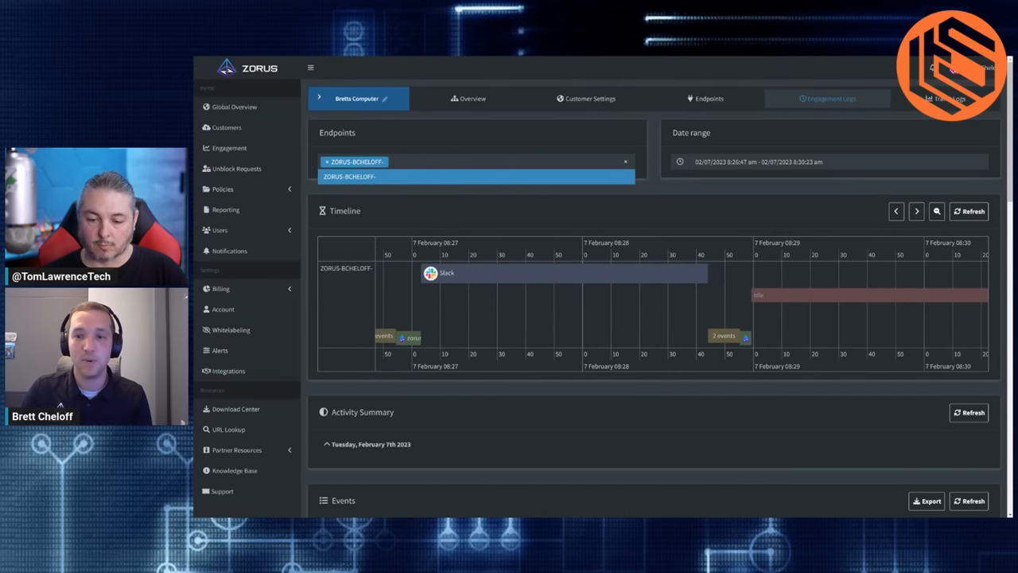
{"action": "scroll", "scroll_direction": "down", "scroll_amount": 3}
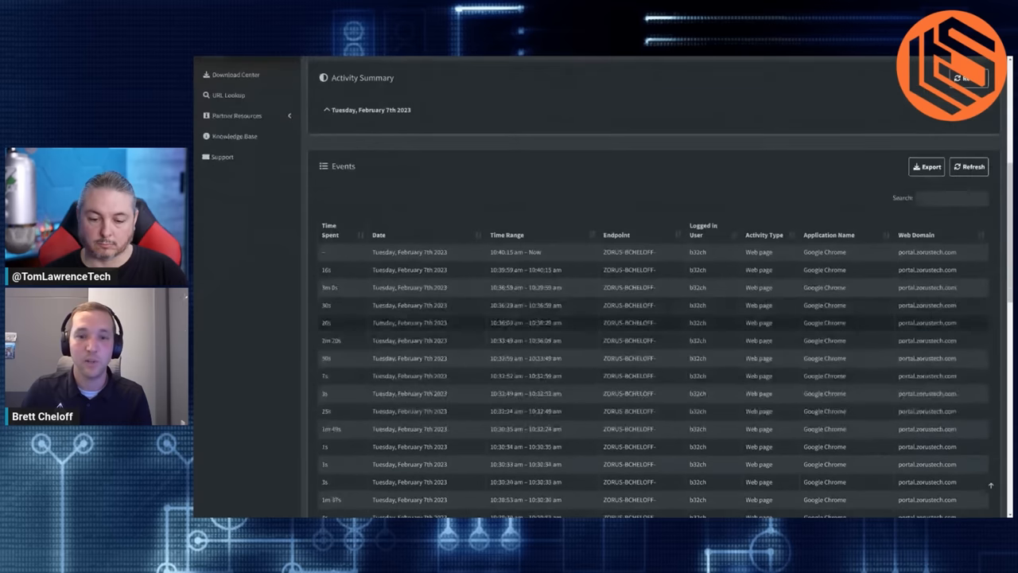
{"action": "scroll", "scroll_direction": "down", "scroll_amount": 3}
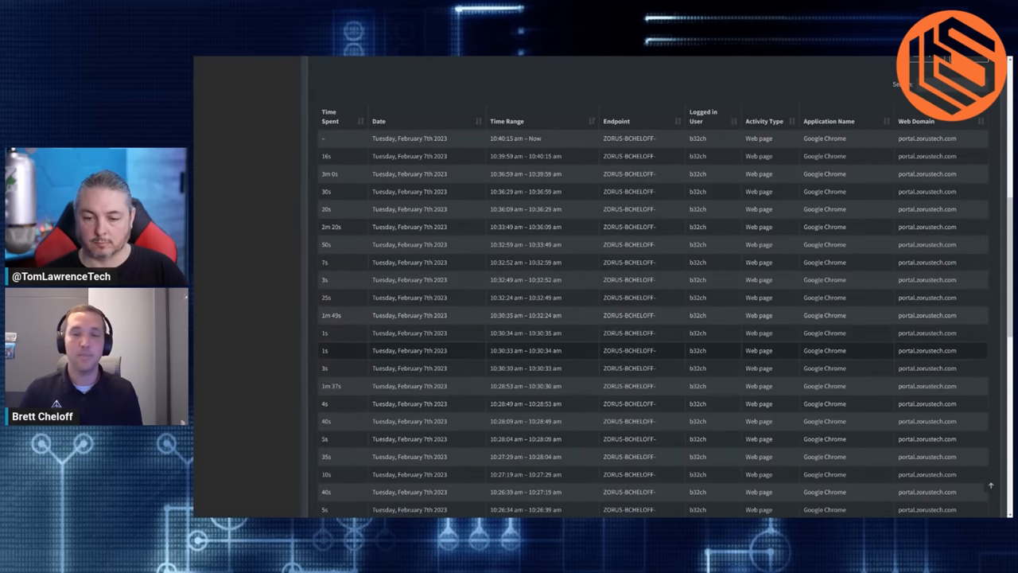
{"action": "scroll", "scroll_direction": "down", "scroll_amount": 3}
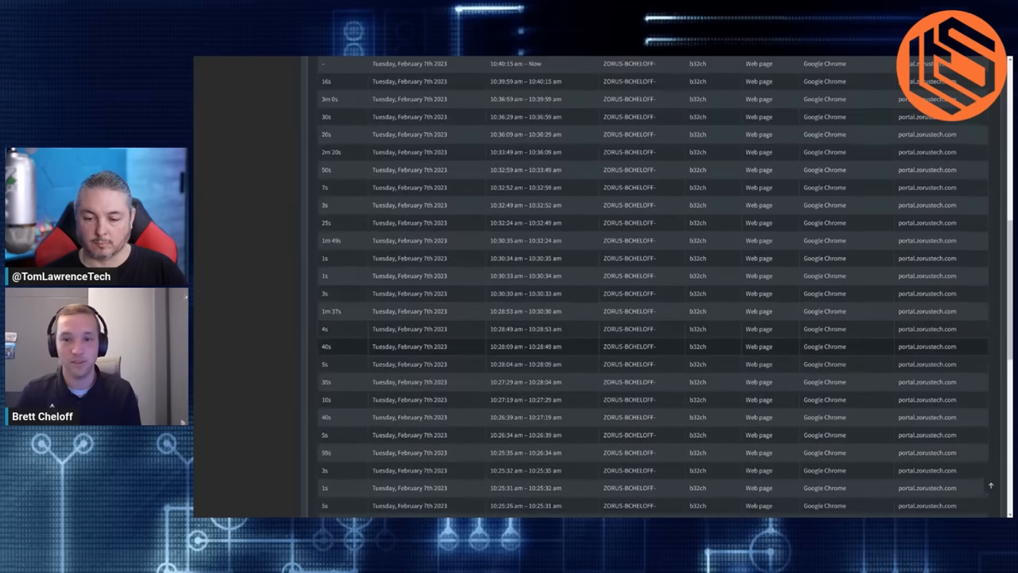
{"action": "scroll", "scroll_direction": "down", "scroll_amount": 3}
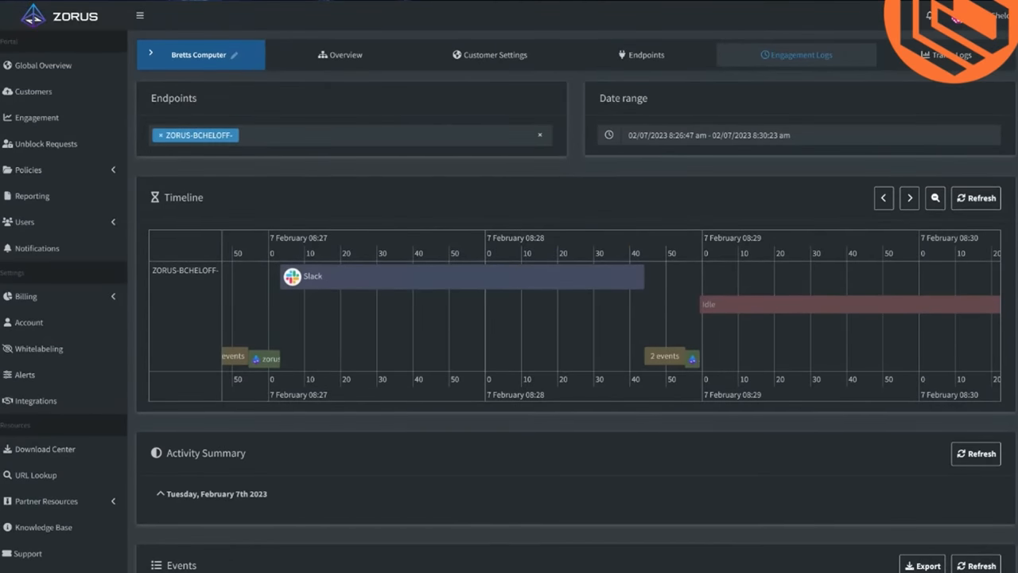
{"action": "scroll", "scroll_direction": "down", "scroll_amount": 3}
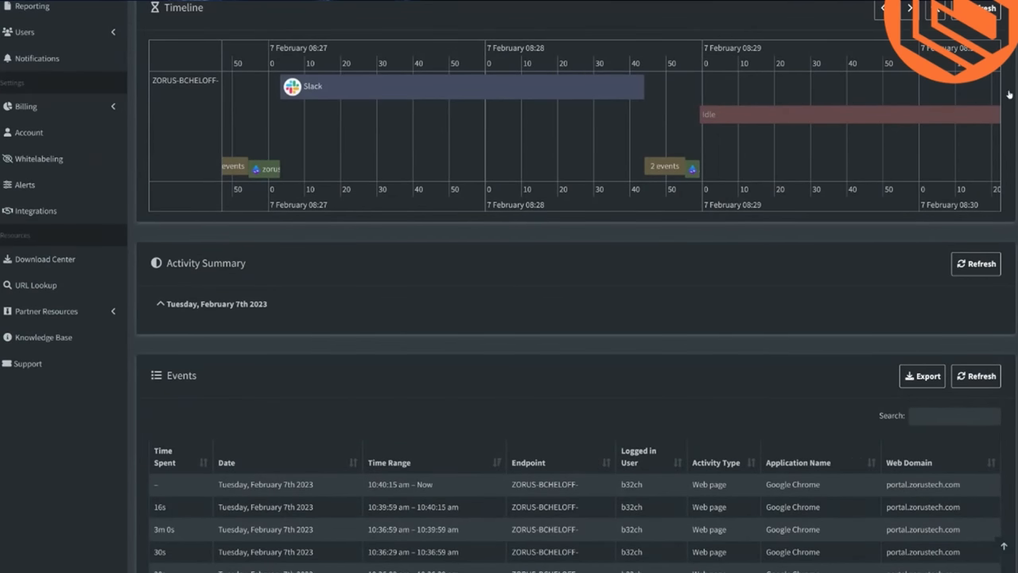
{"action": "mouse_move", "coordinate": [1010, 94]}
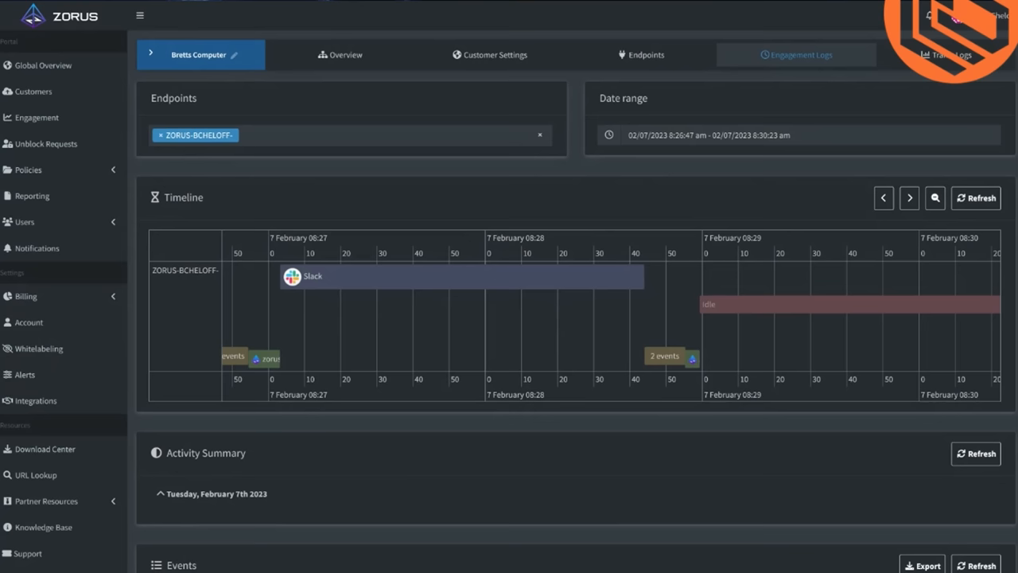
{"action": "mouse_move", "coordinate": [951, 197]}
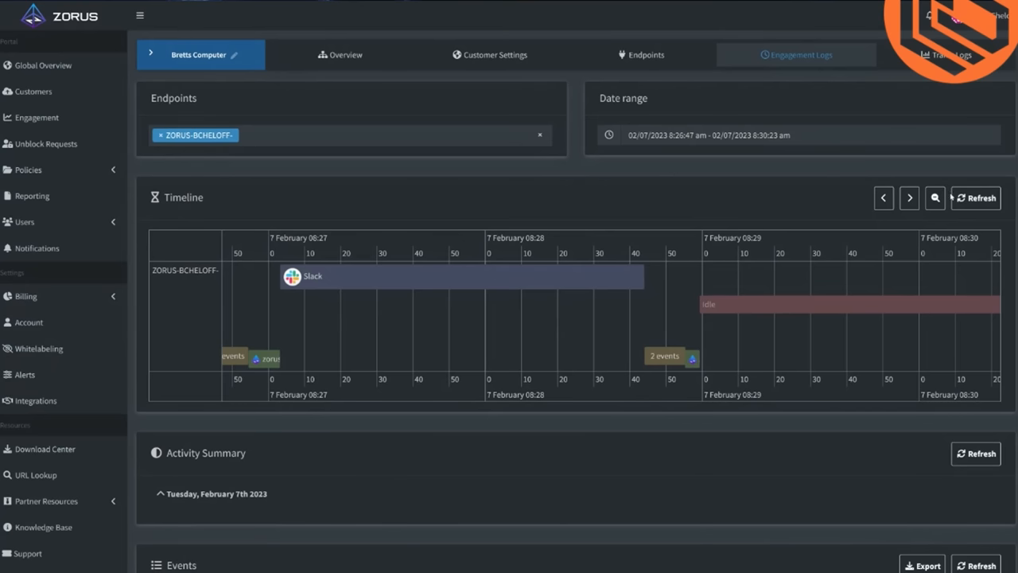